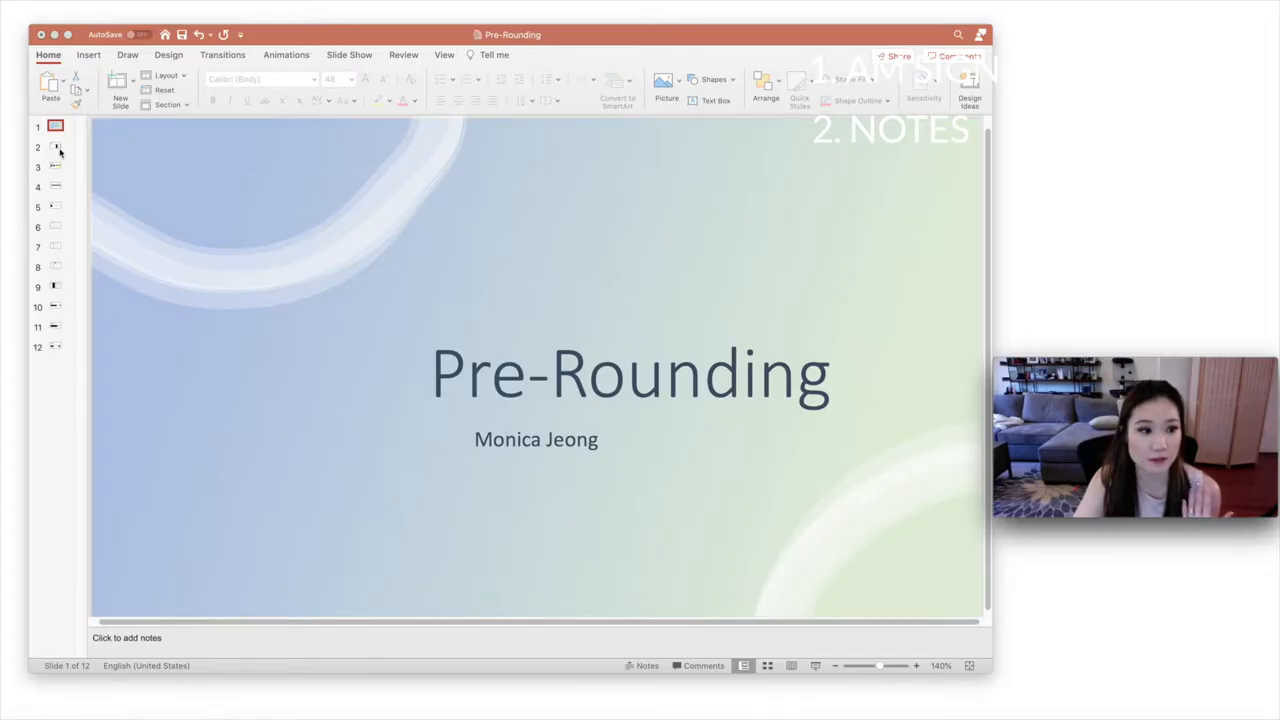
Go to slide 2, Notes, showing the table of today's and recent clinical notes
left_click(55, 146)
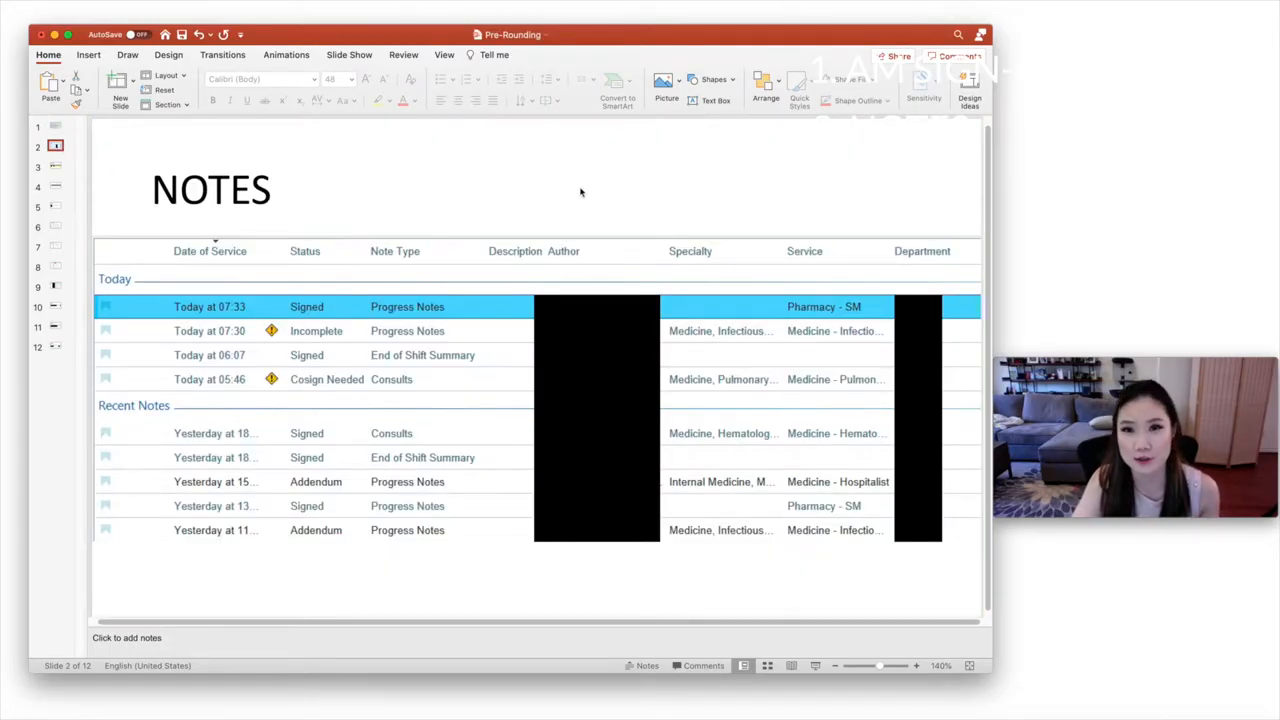
mouse_move(574, 195)
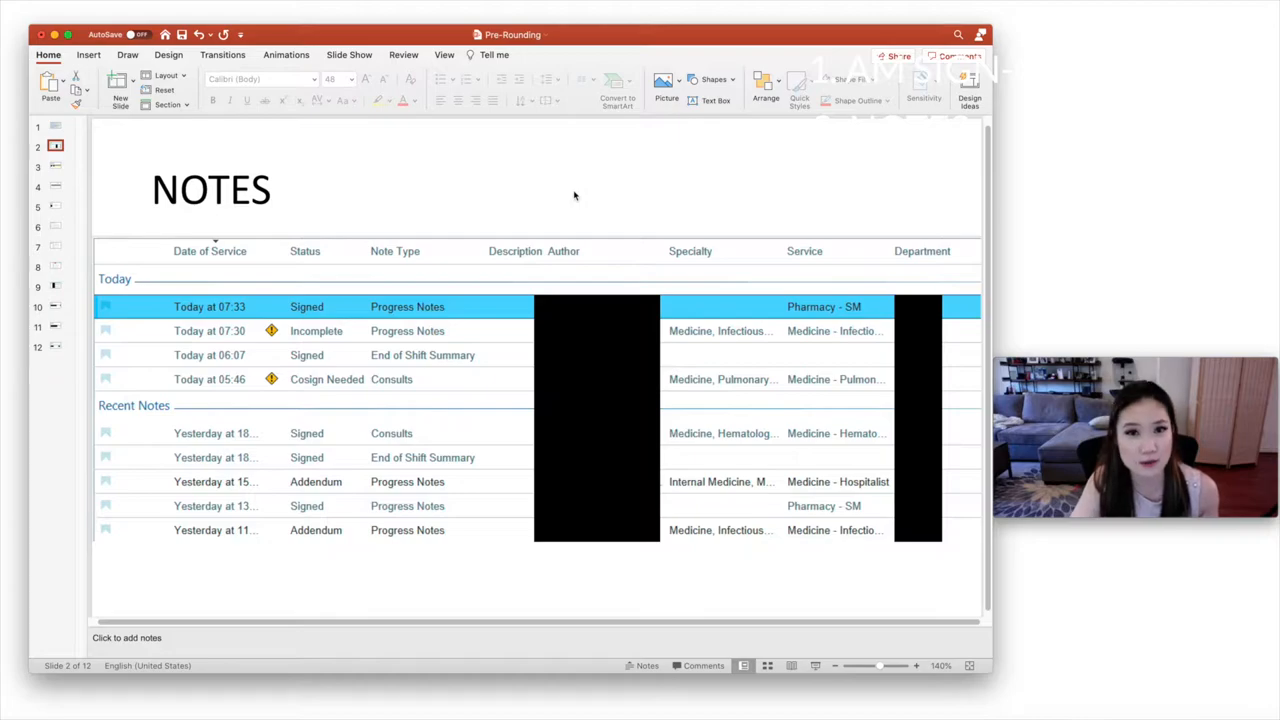
mouse_move(585, 197)
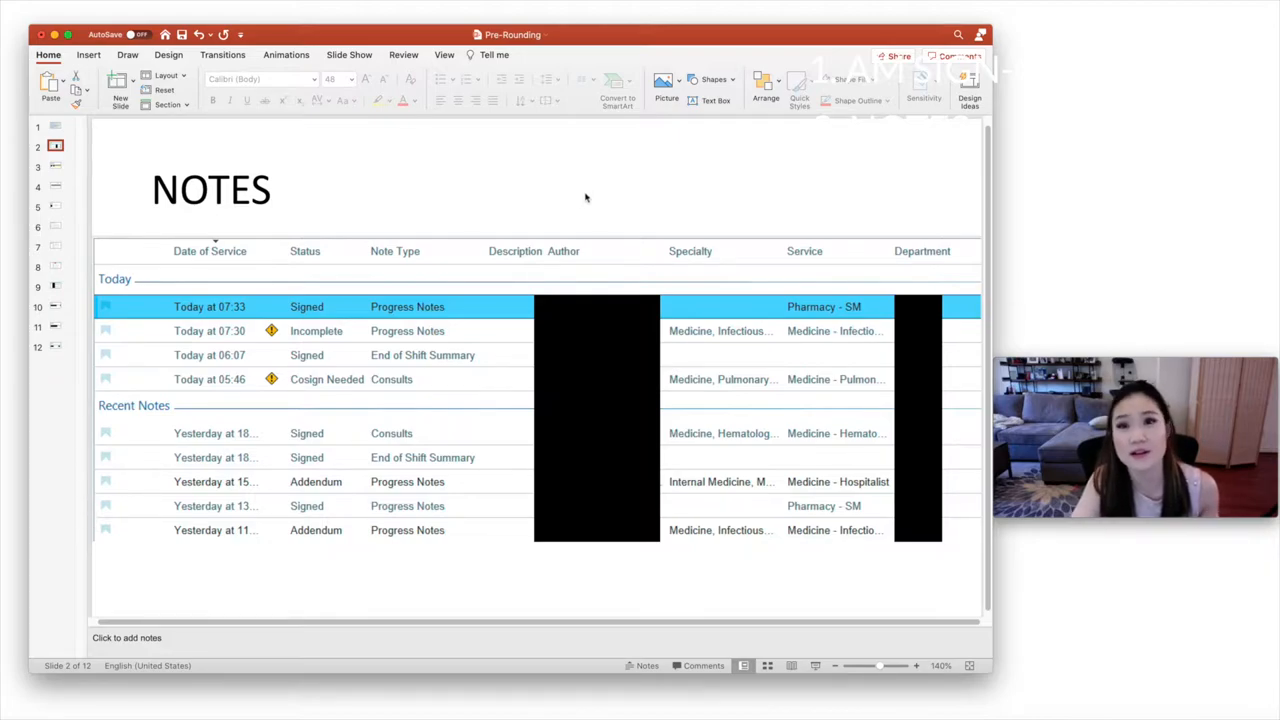
mouse_move(598, 184)
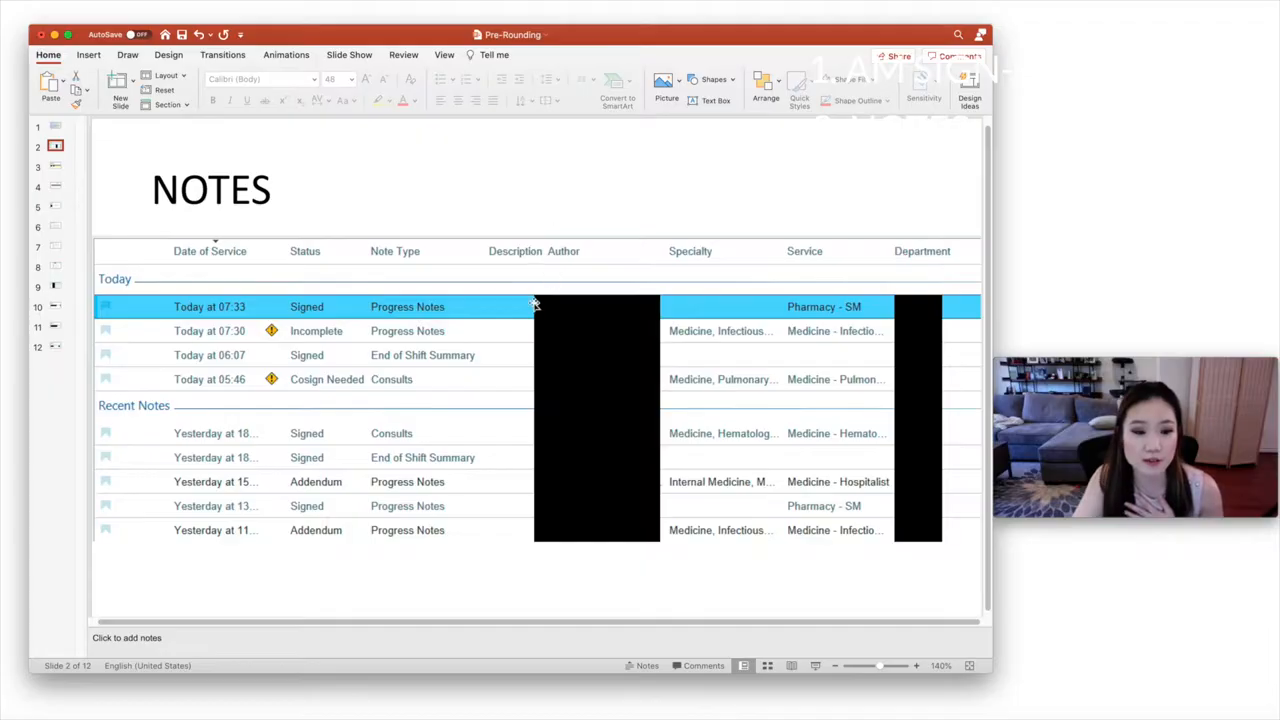
mouse_move(475, 355)
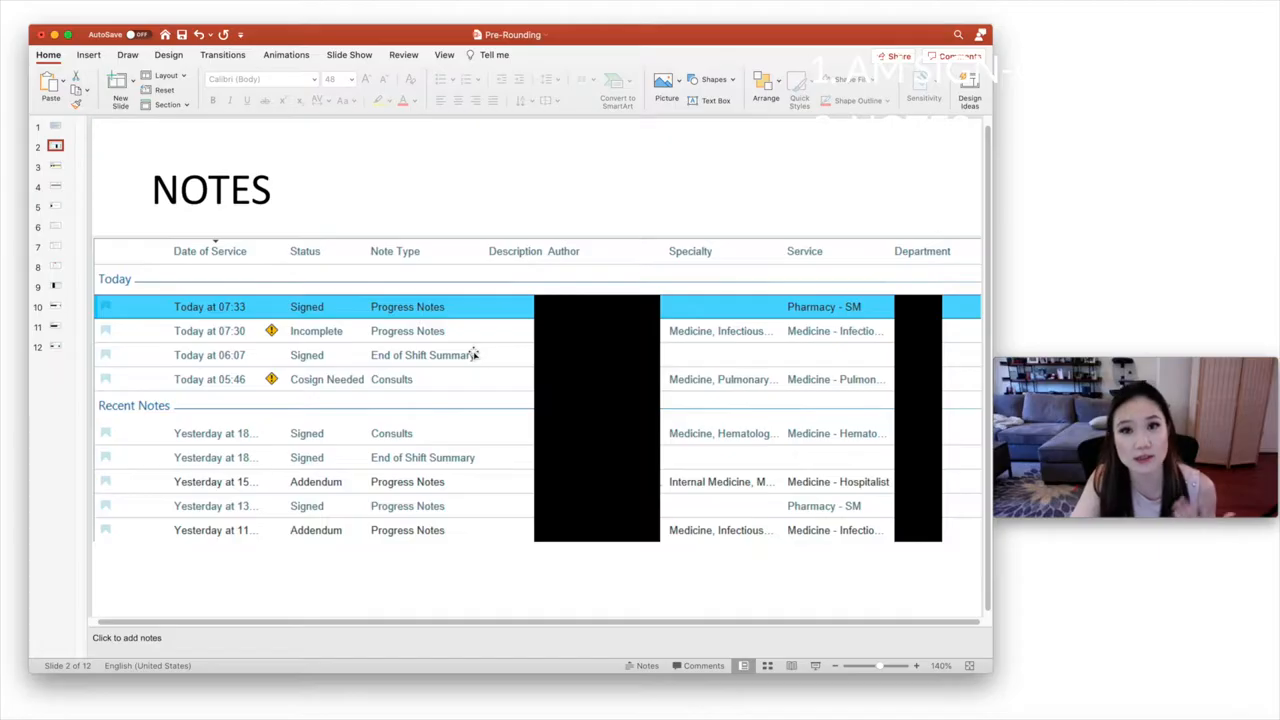
mouse_move(521, 377)
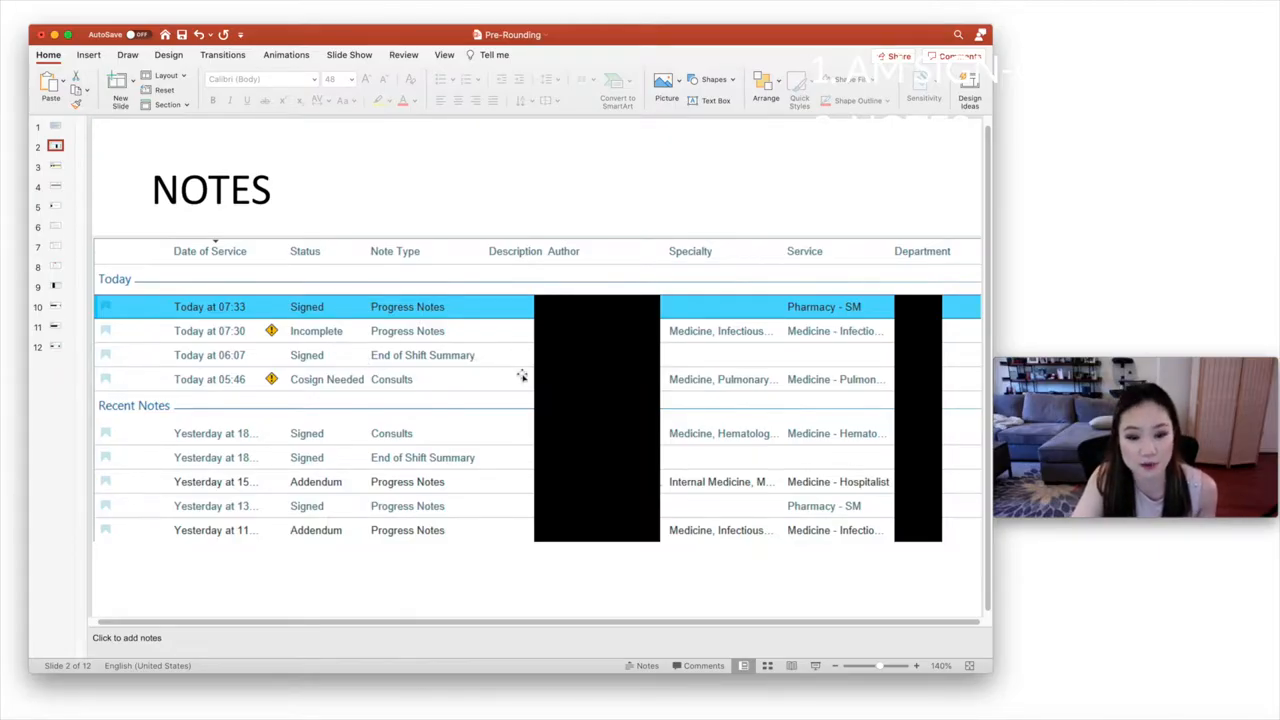
mouse_move(359, 355)
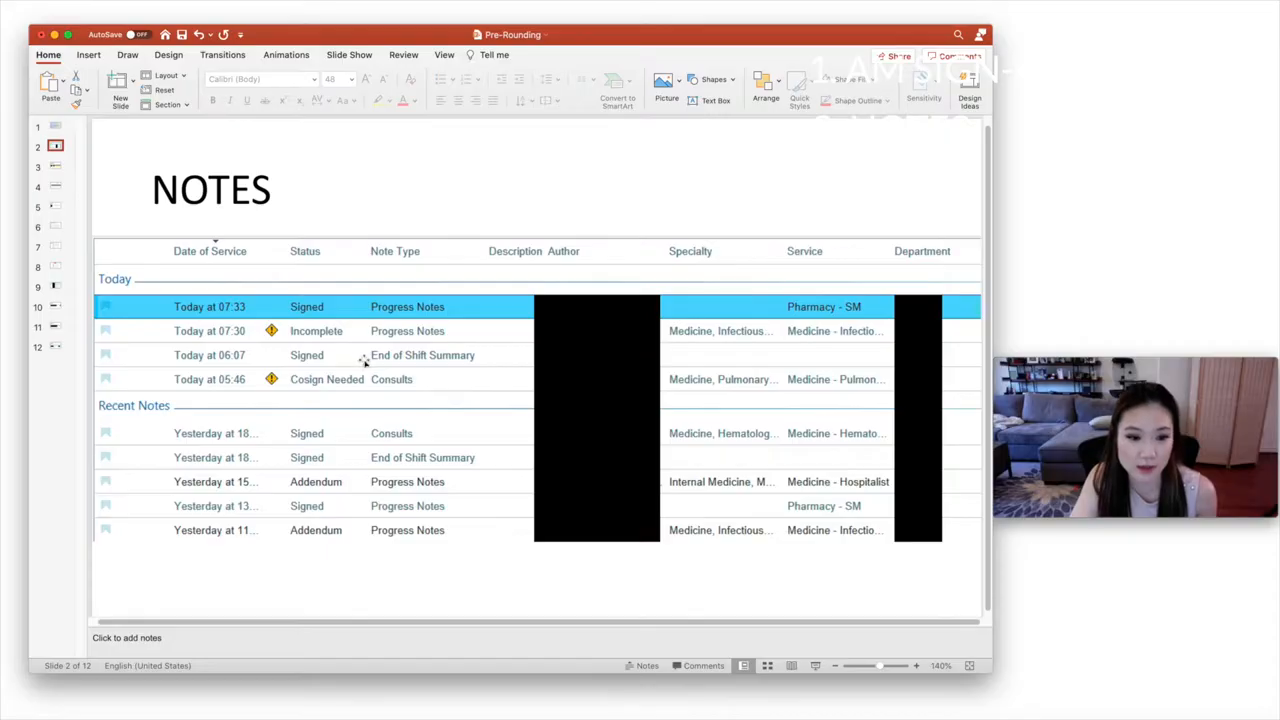
mouse_move(708, 388)
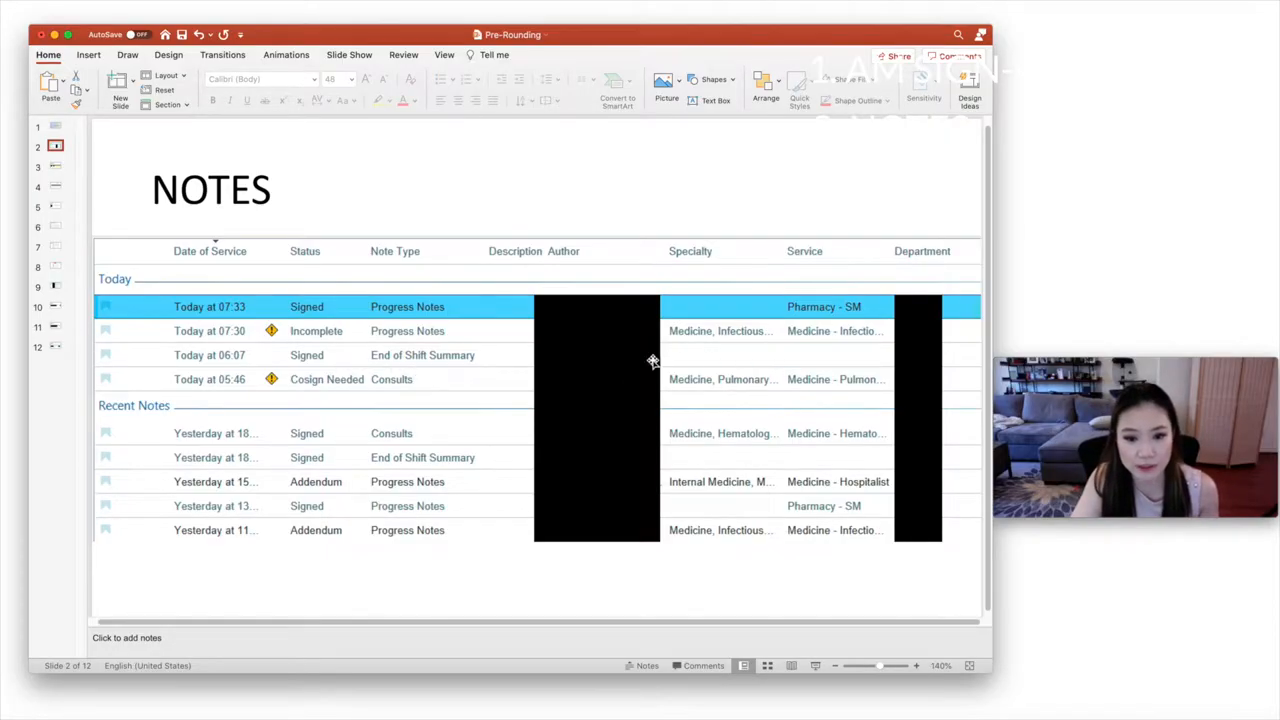
mouse_move(695, 398)
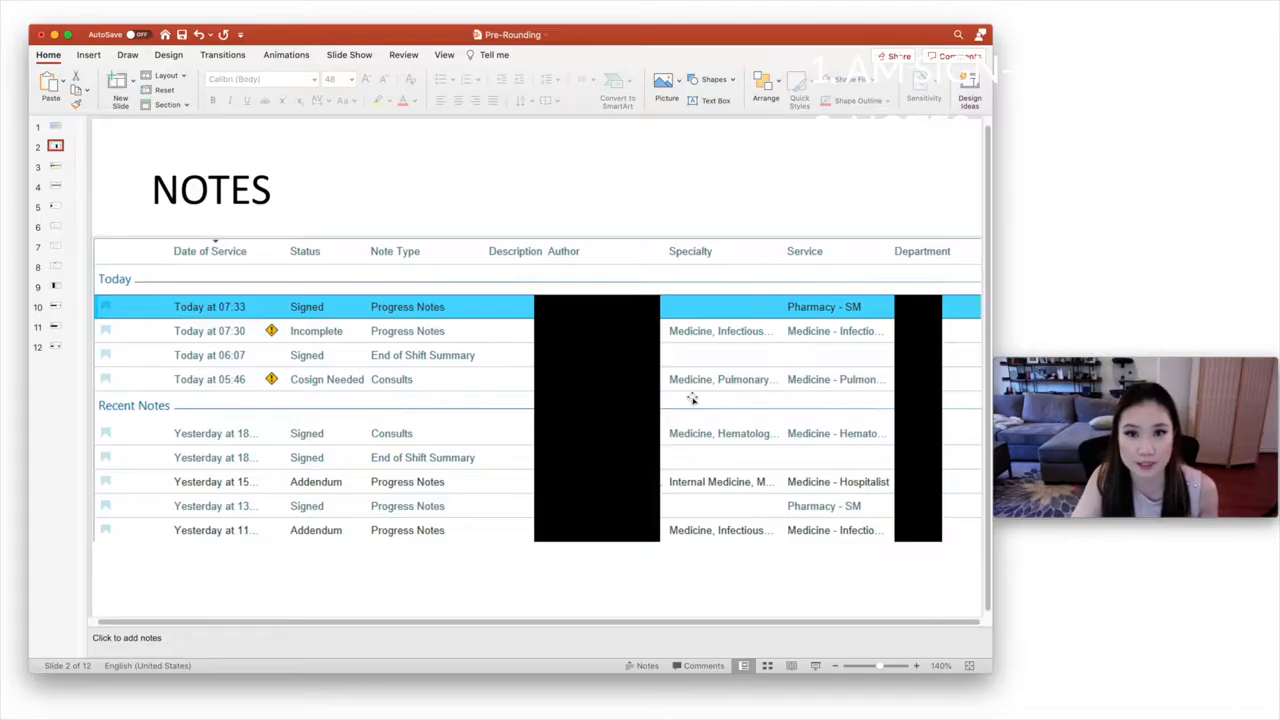
mouse_move(685, 400)
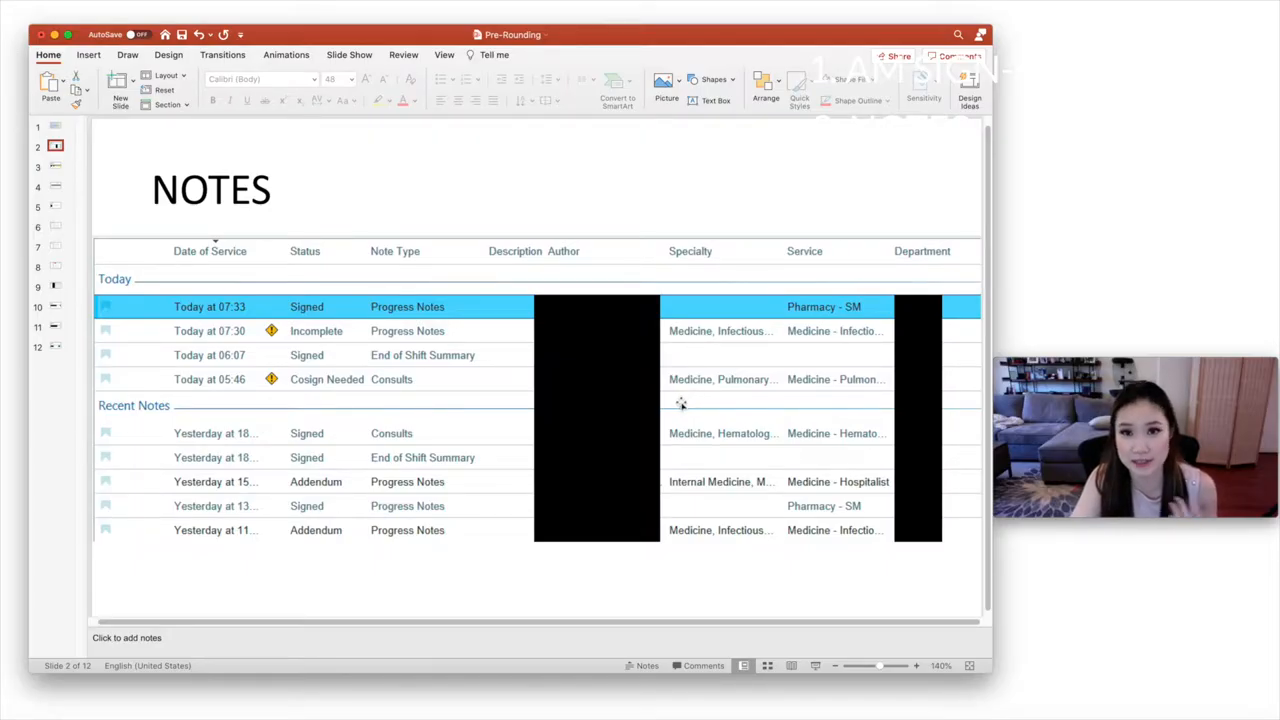
mouse_move(605, 266)
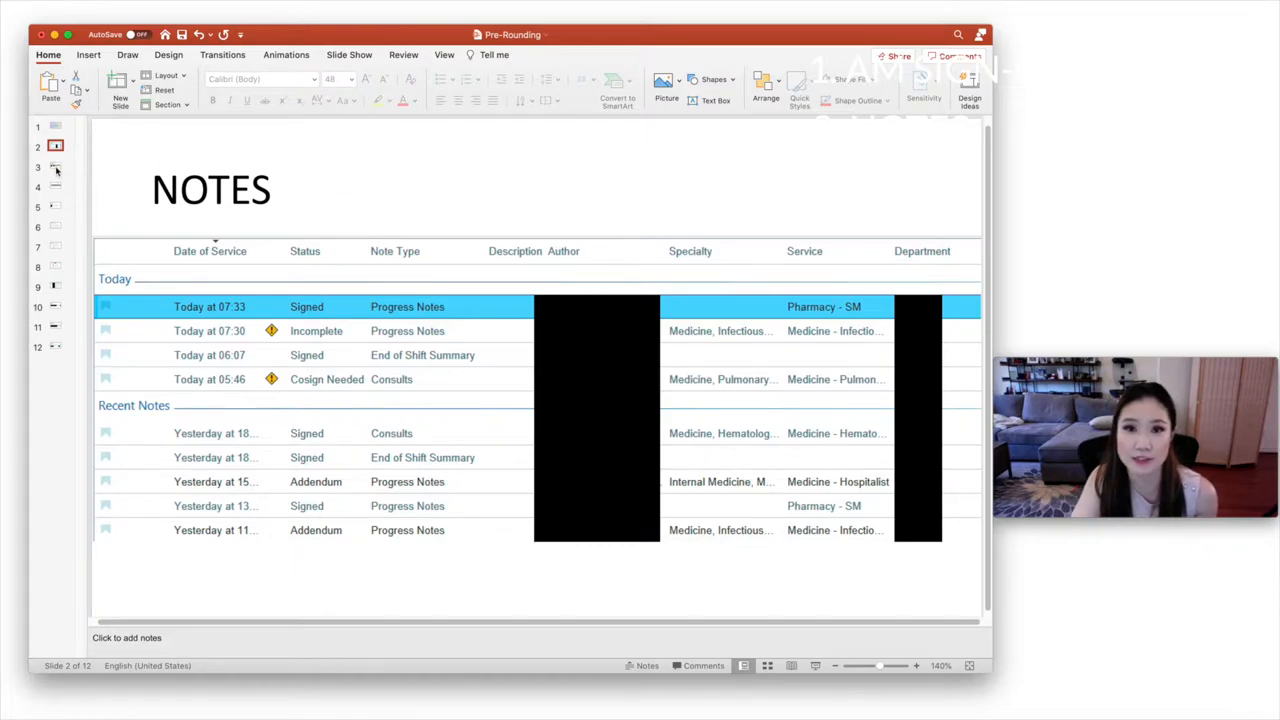
Go to slide 3, Order History, with the hydrALAZINE, furosemide and EKG REPORT orders
left_click(55, 167)
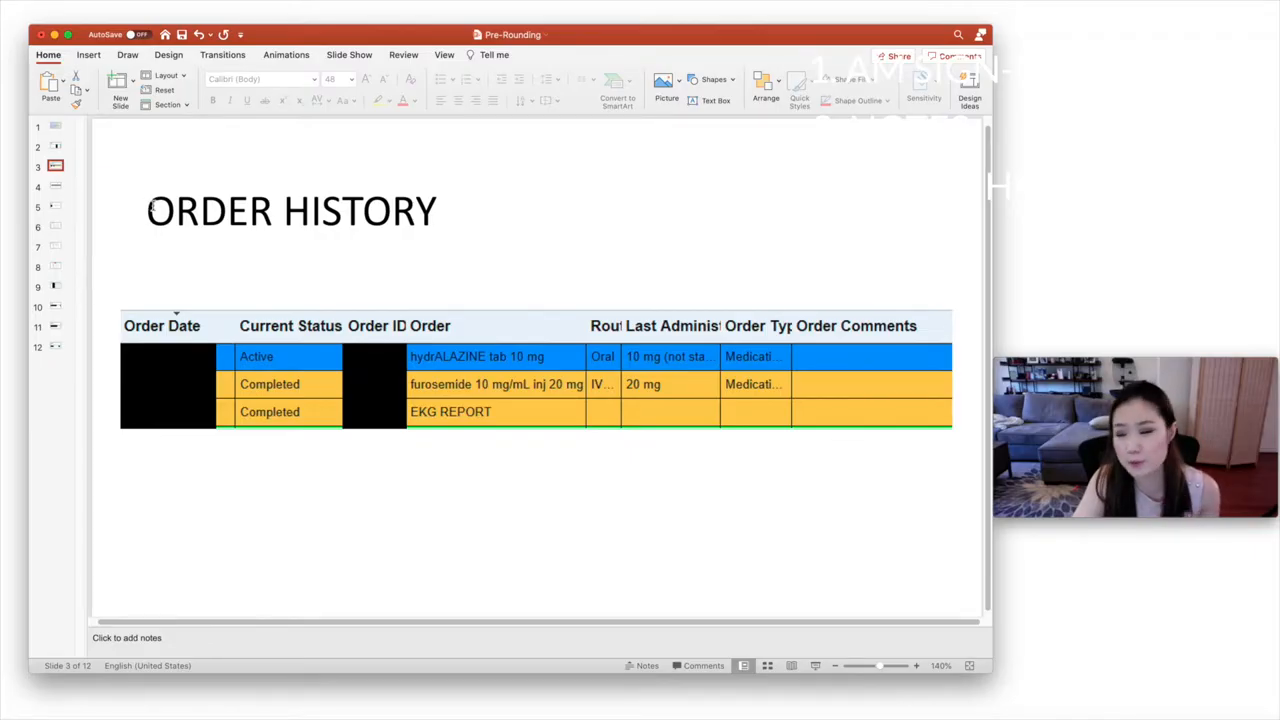
mouse_move(153, 197)
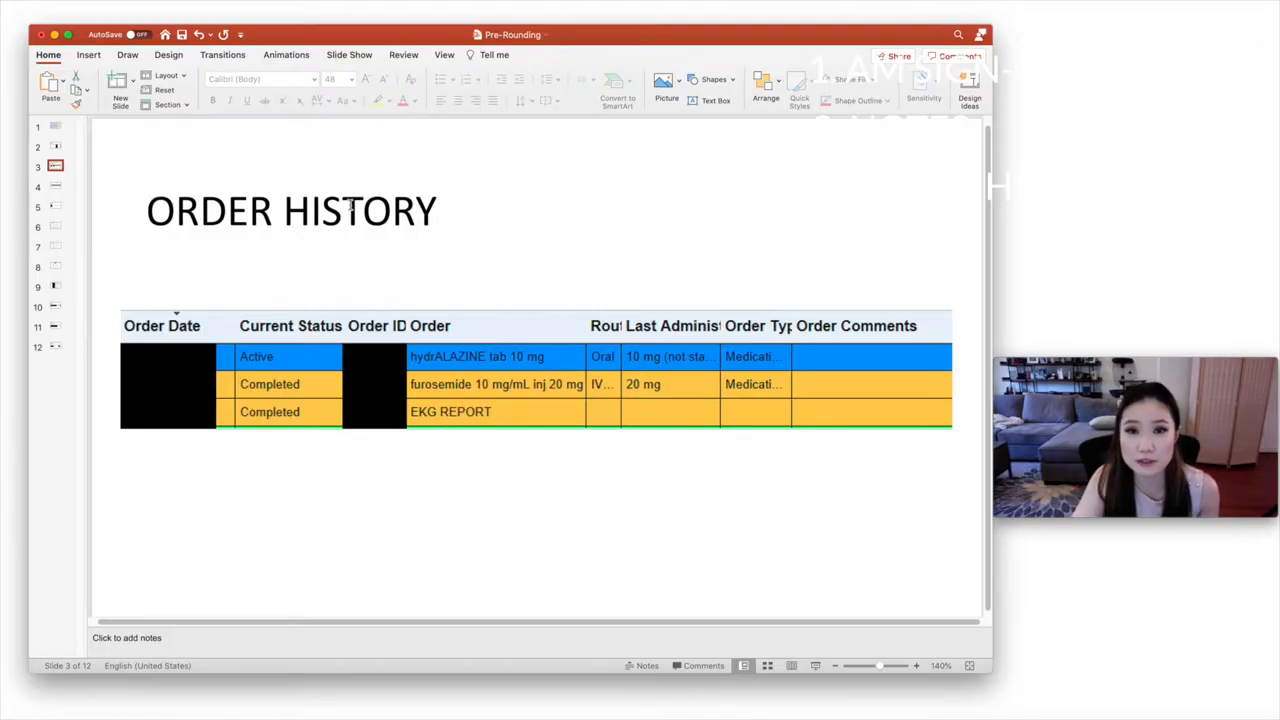
mouse_move(477, 488)
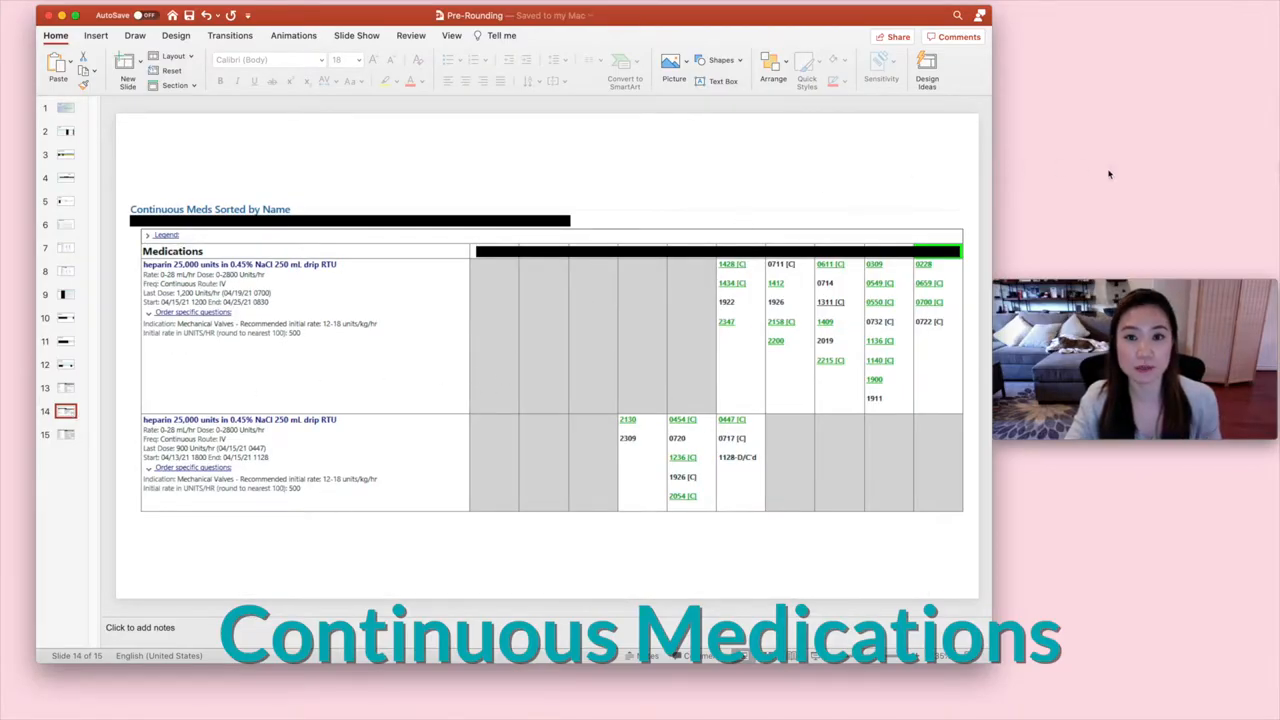
mouse_move(1135, 187)
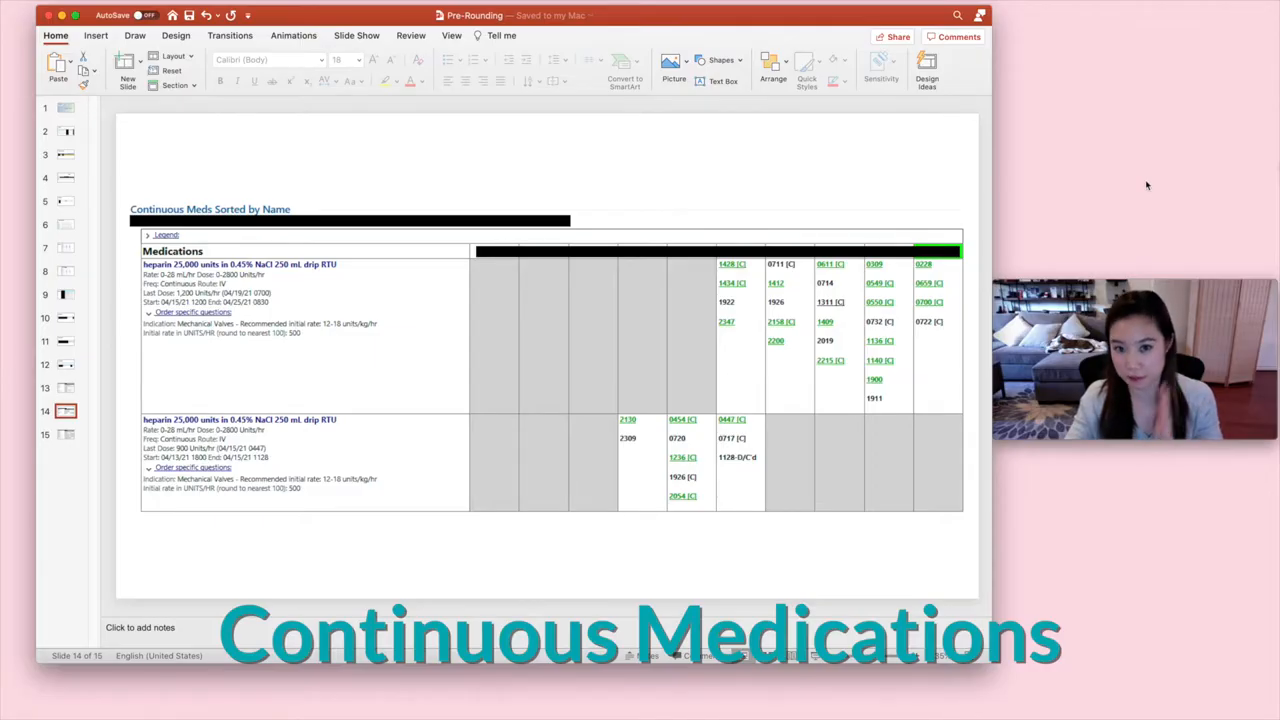
mouse_move(64, 441)
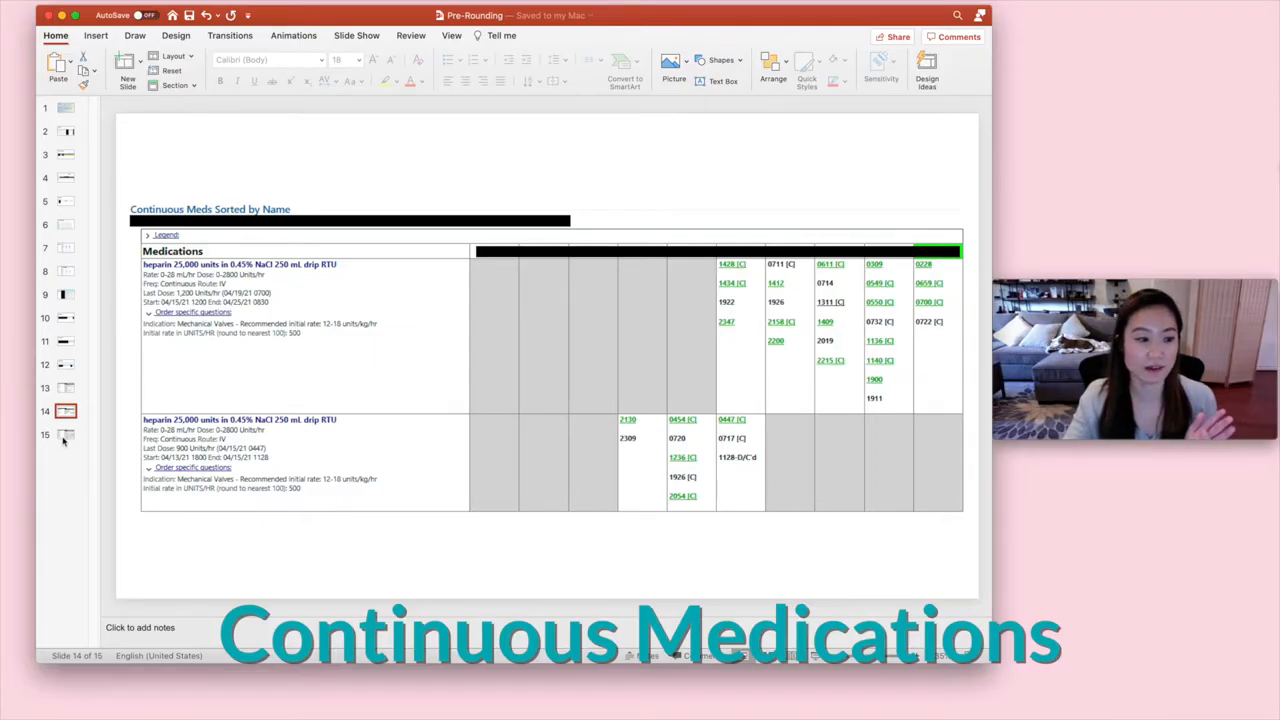
Go to slide 13, Scheduled Meds Sorted by Name, starting with acetaminophen
left_click(65, 434)
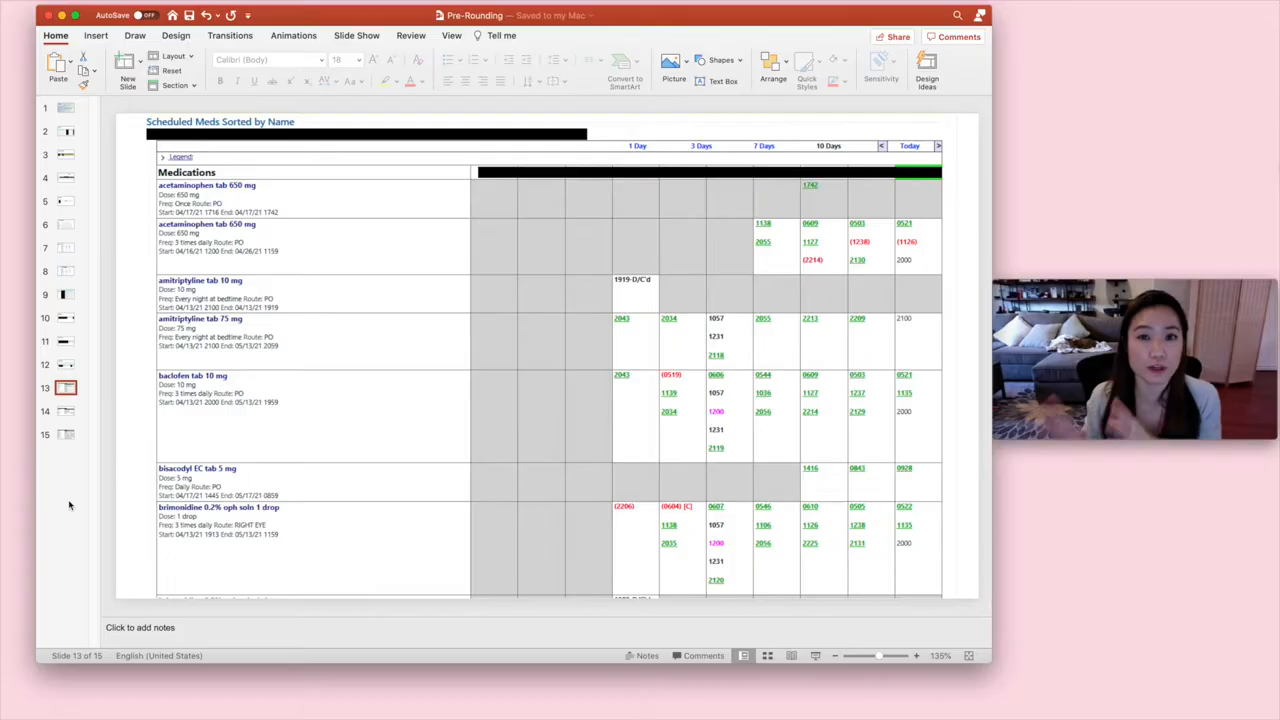
Return to slide 14, Continuous Meds Sorted by Name, listing the heparin drips
left_click(65, 411)
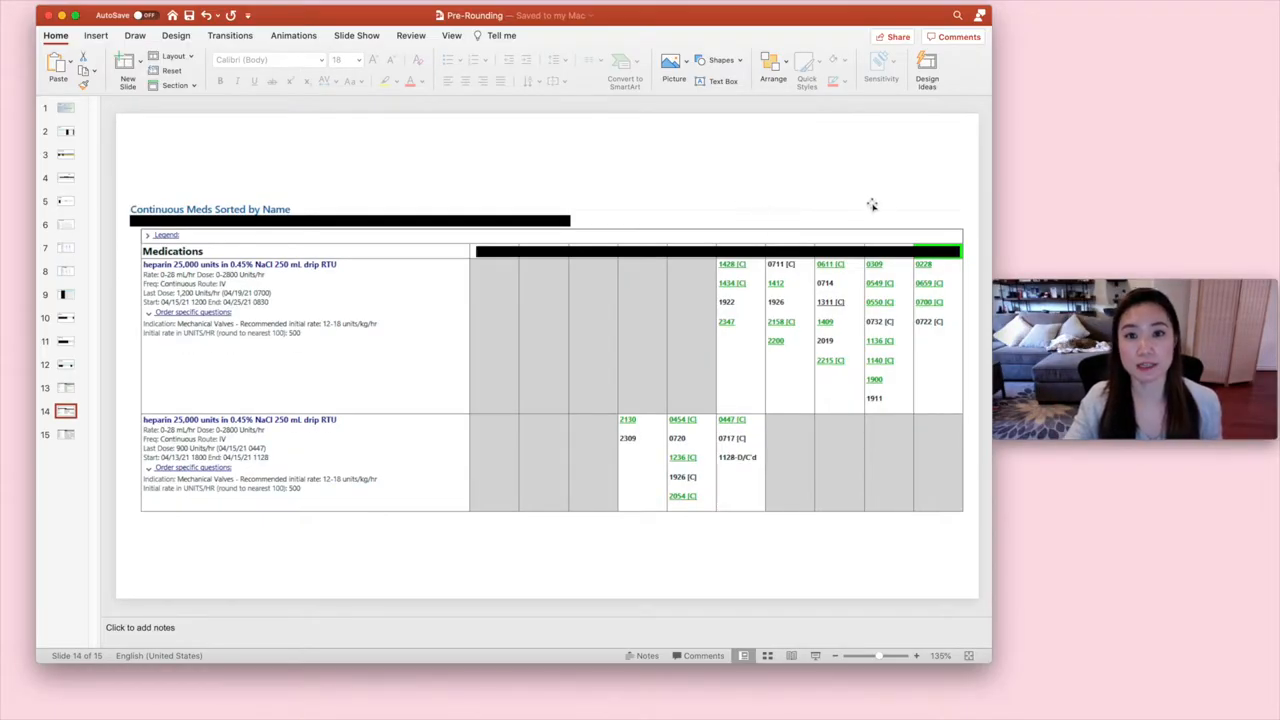
mouse_move(876, 193)
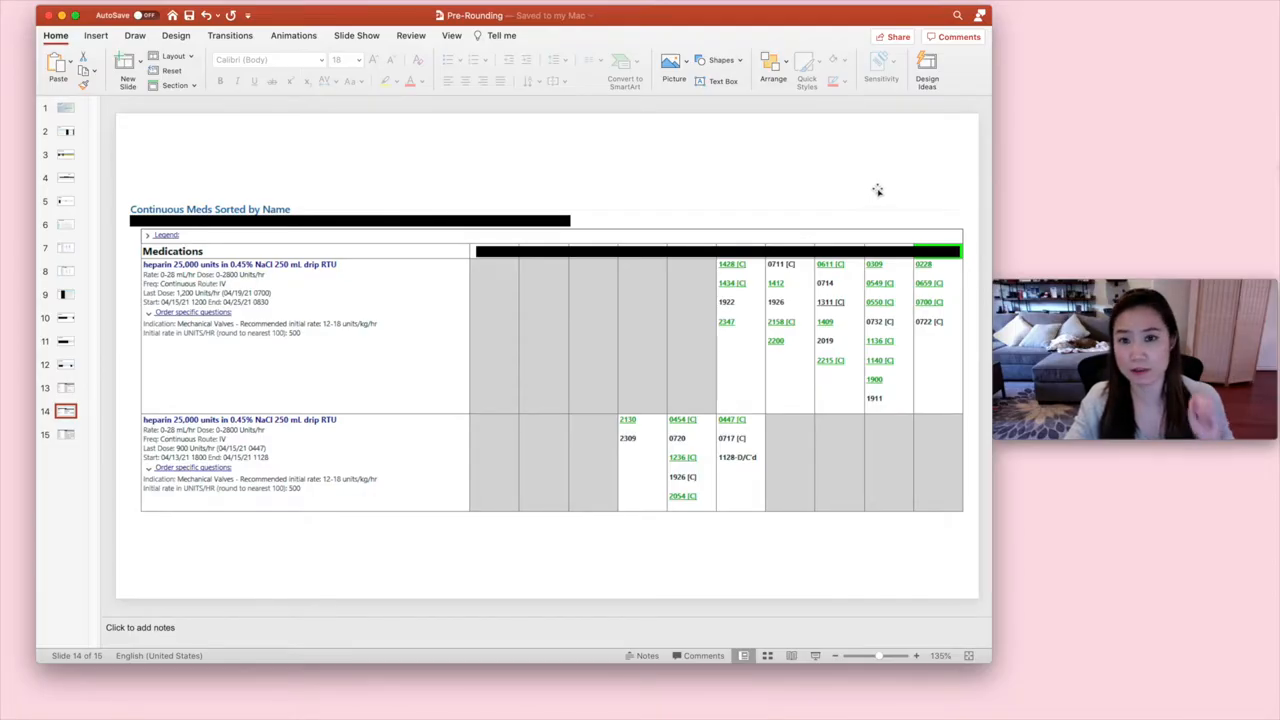
mouse_move(880, 183)
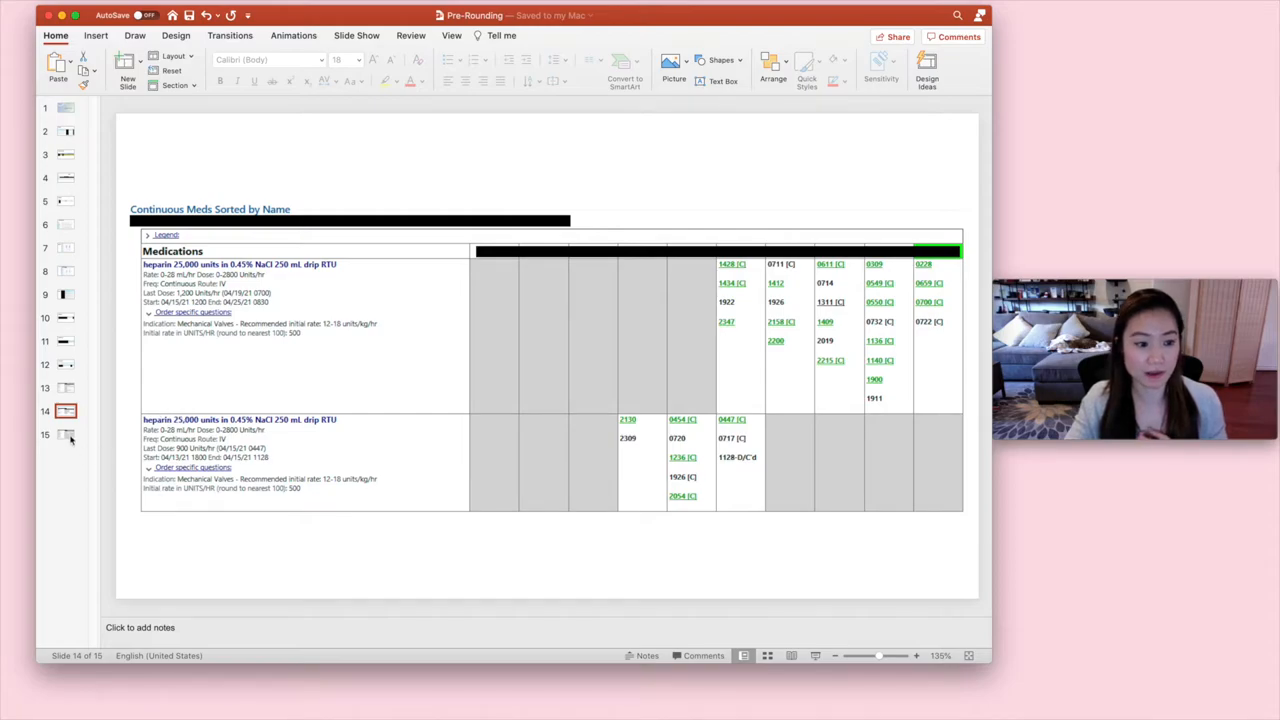
Go to slide 15, PRN Meds Sorted by Name, including the HYDROmorphone entries
left_click(66, 434)
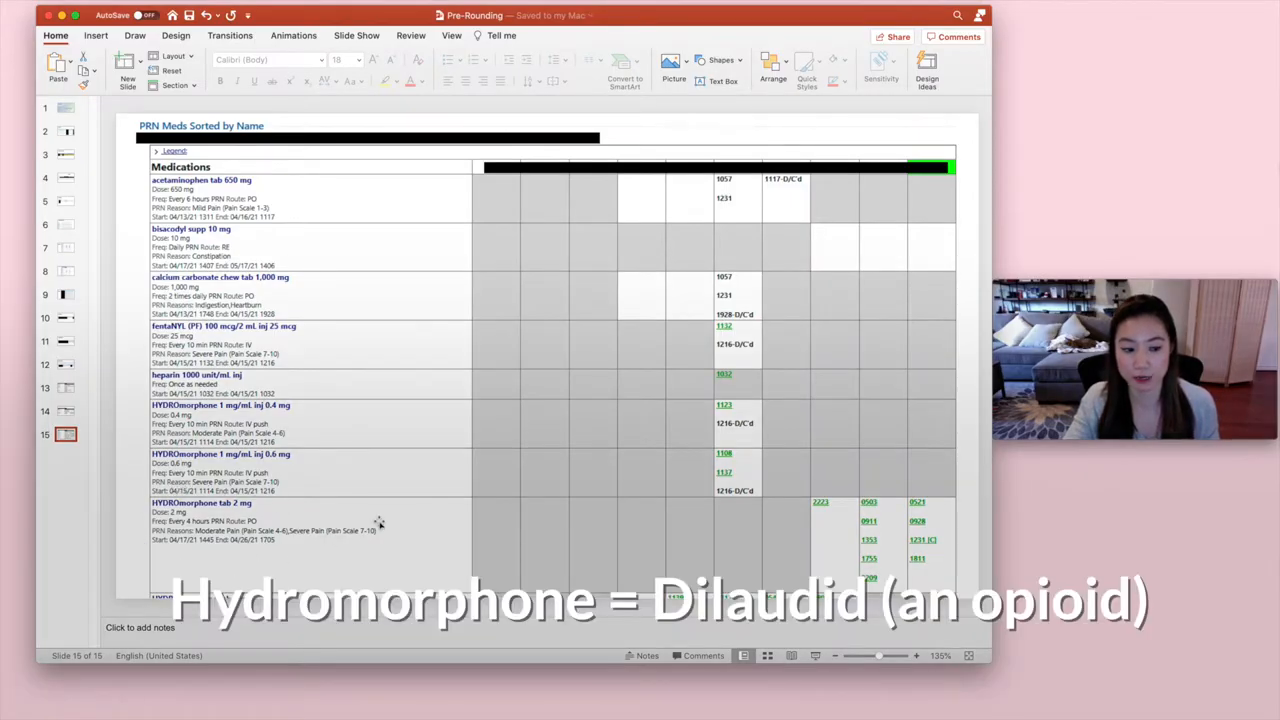
mouse_move(496, 504)
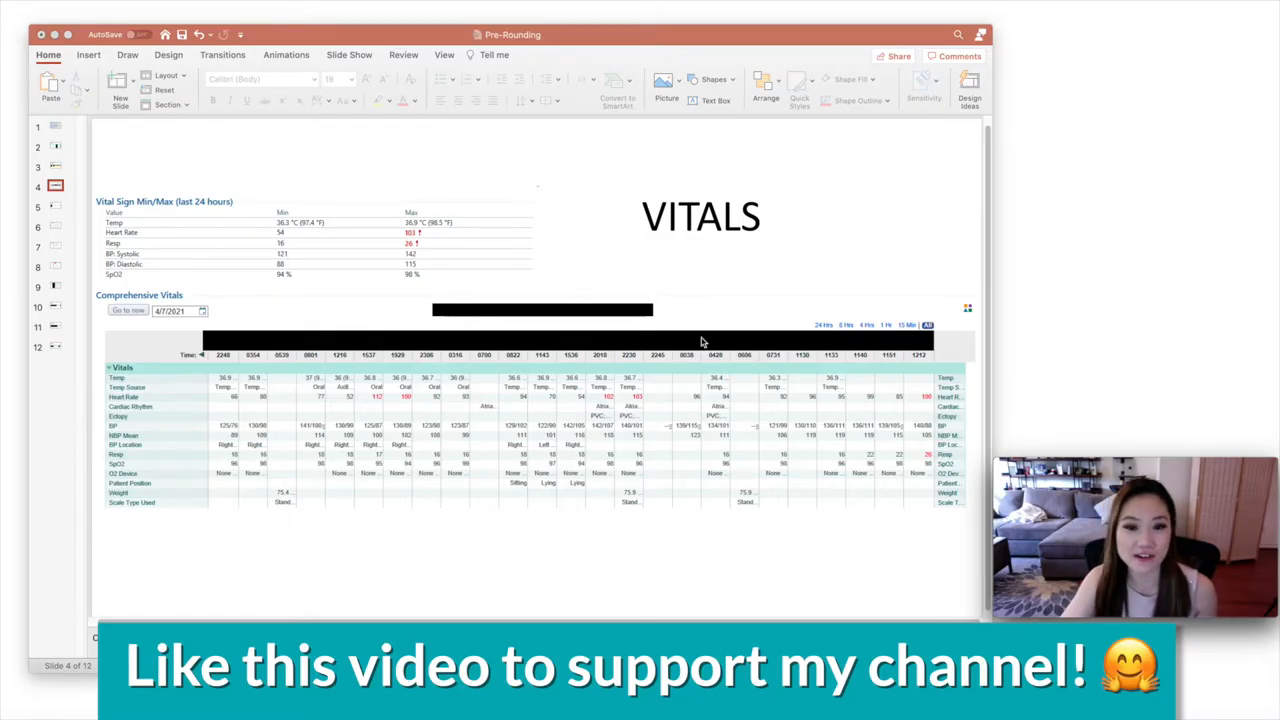
mouse_move(277, 600)
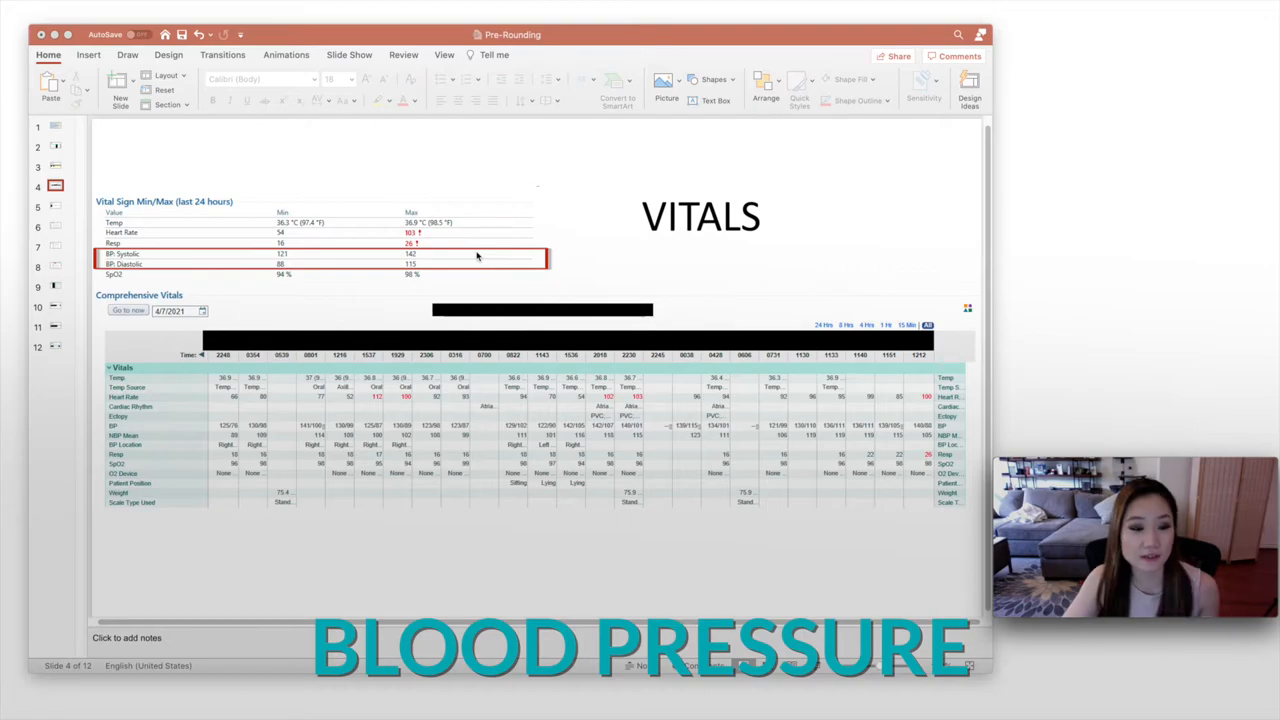
mouse_move(255, 242)
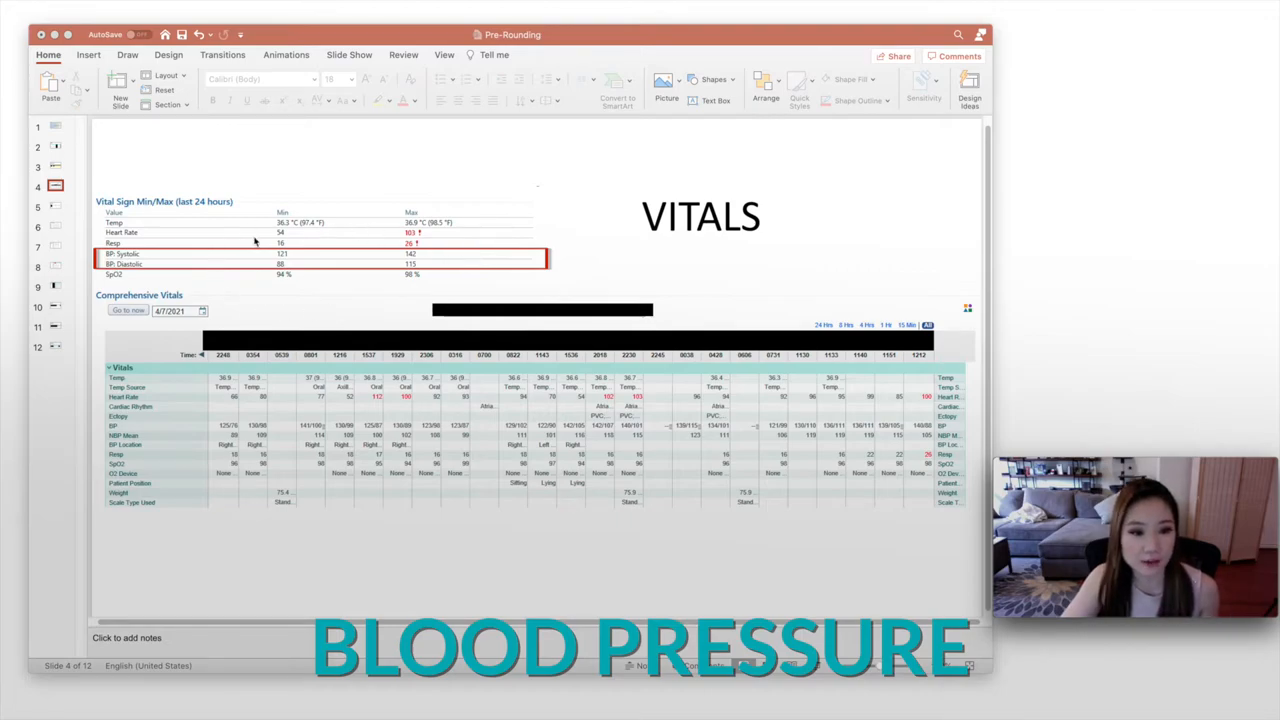
mouse_move(428, 273)
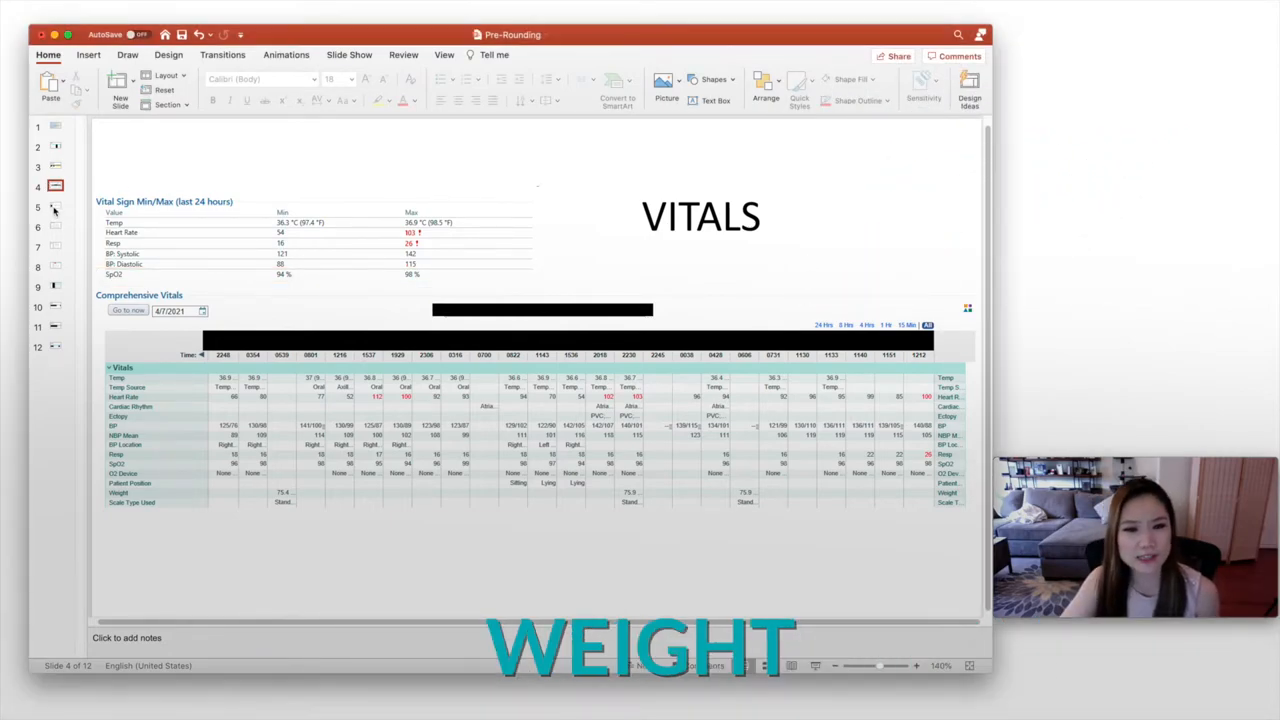
left_click(55, 207)
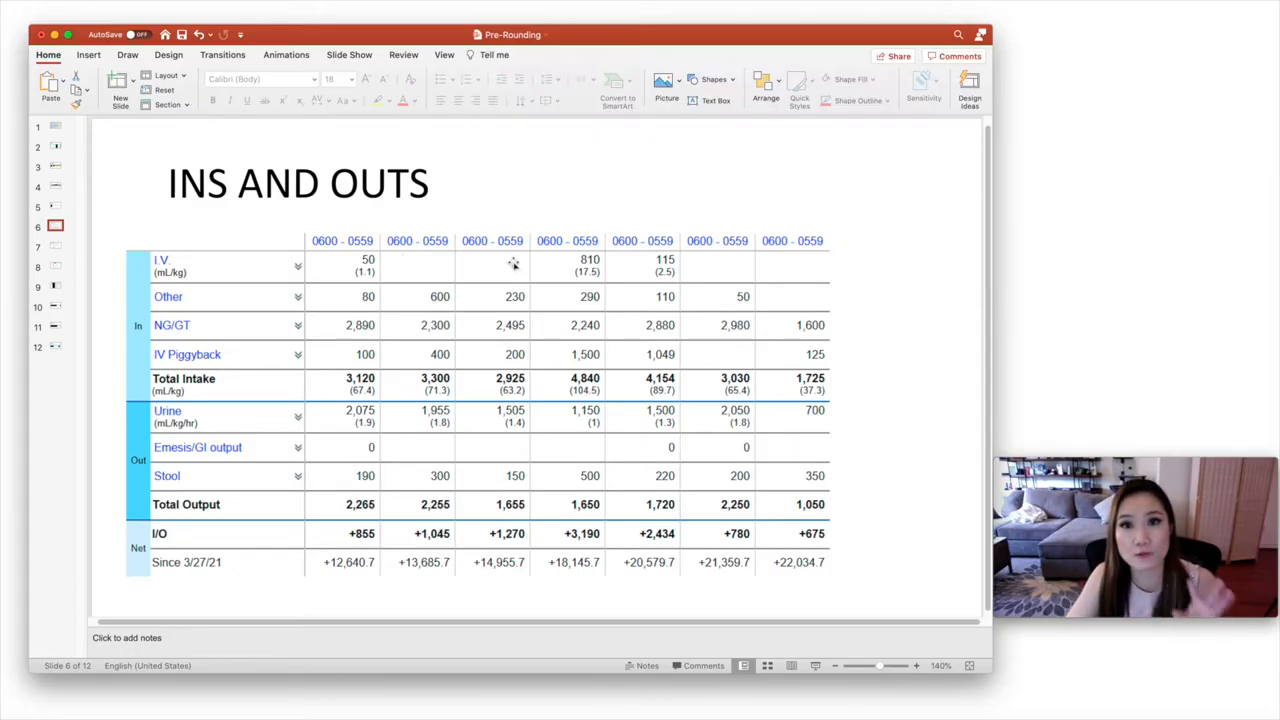
mouse_move(523, 252)
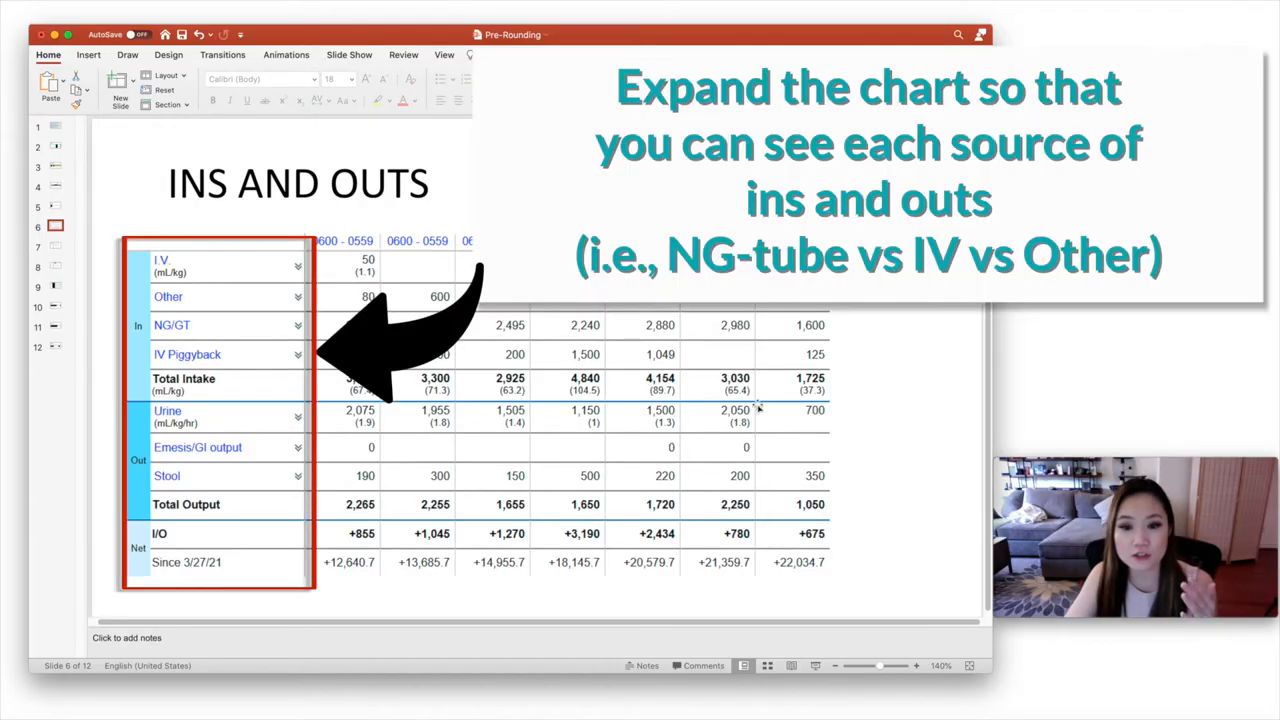
mouse_move(830, 540)
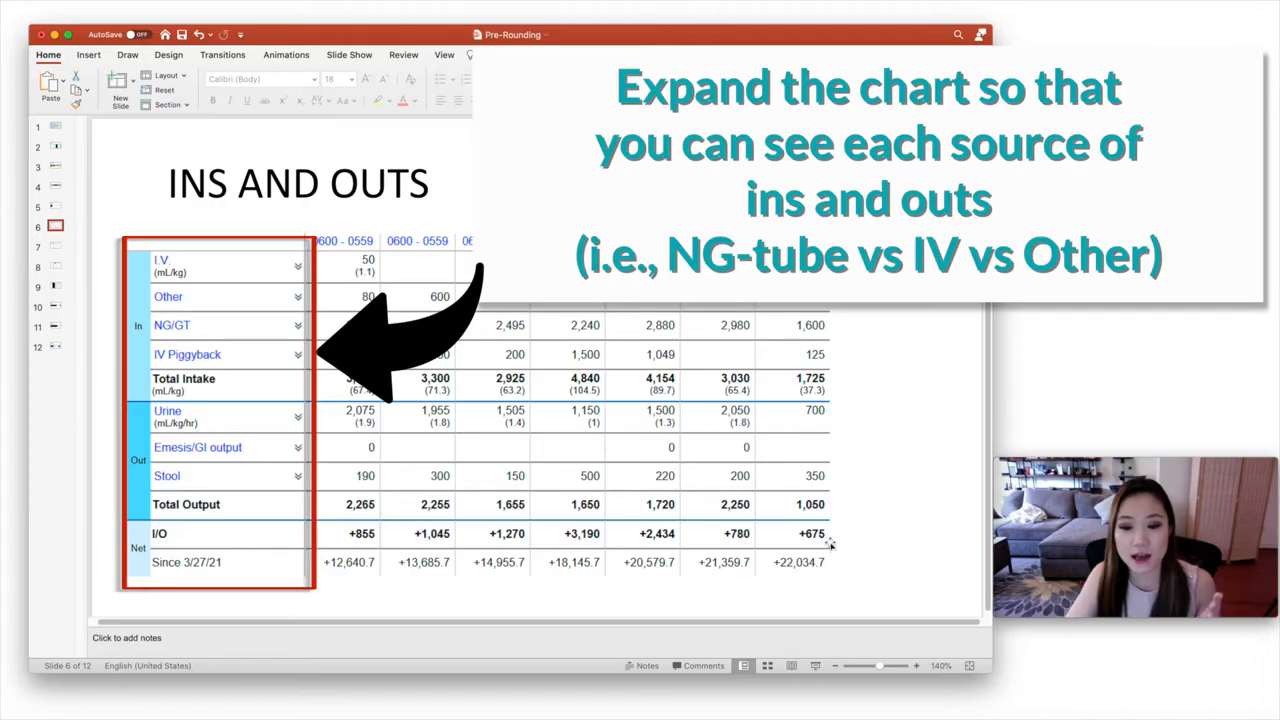
mouse_move(835, 535)
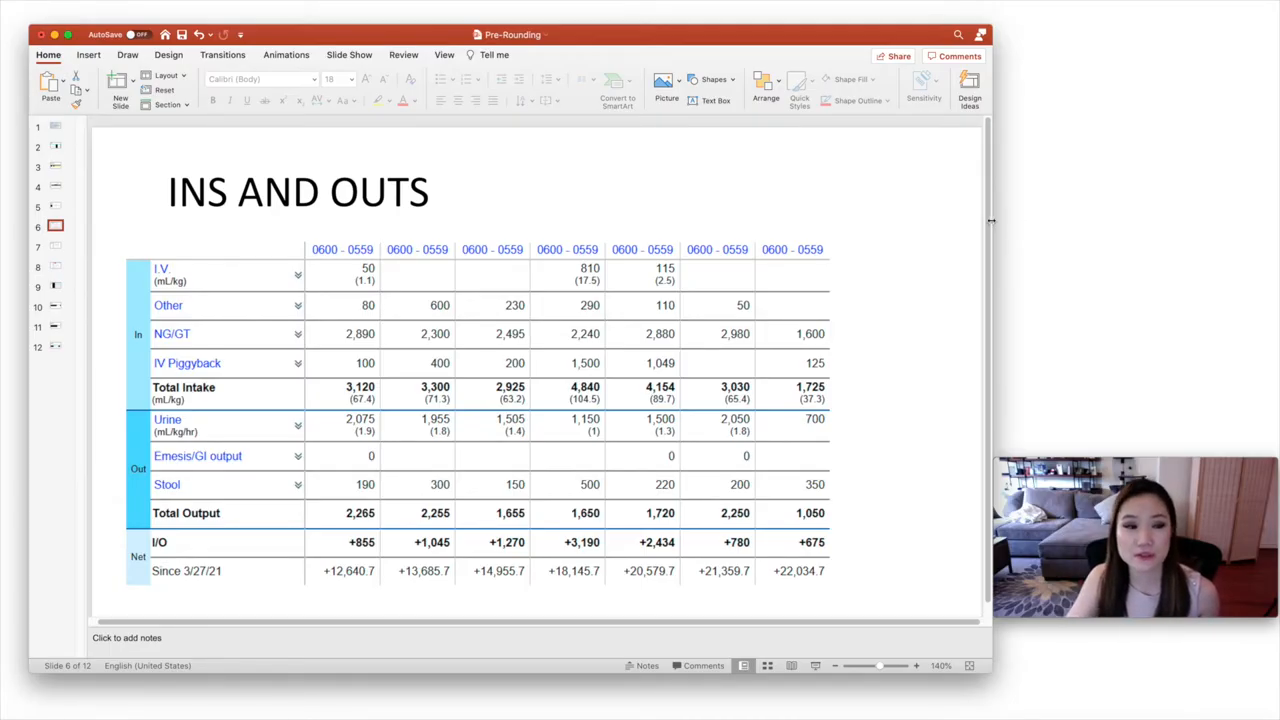
Go to slide 7, Results, with hematology, chemistry, levels and virology tables
left_click(55, 247)
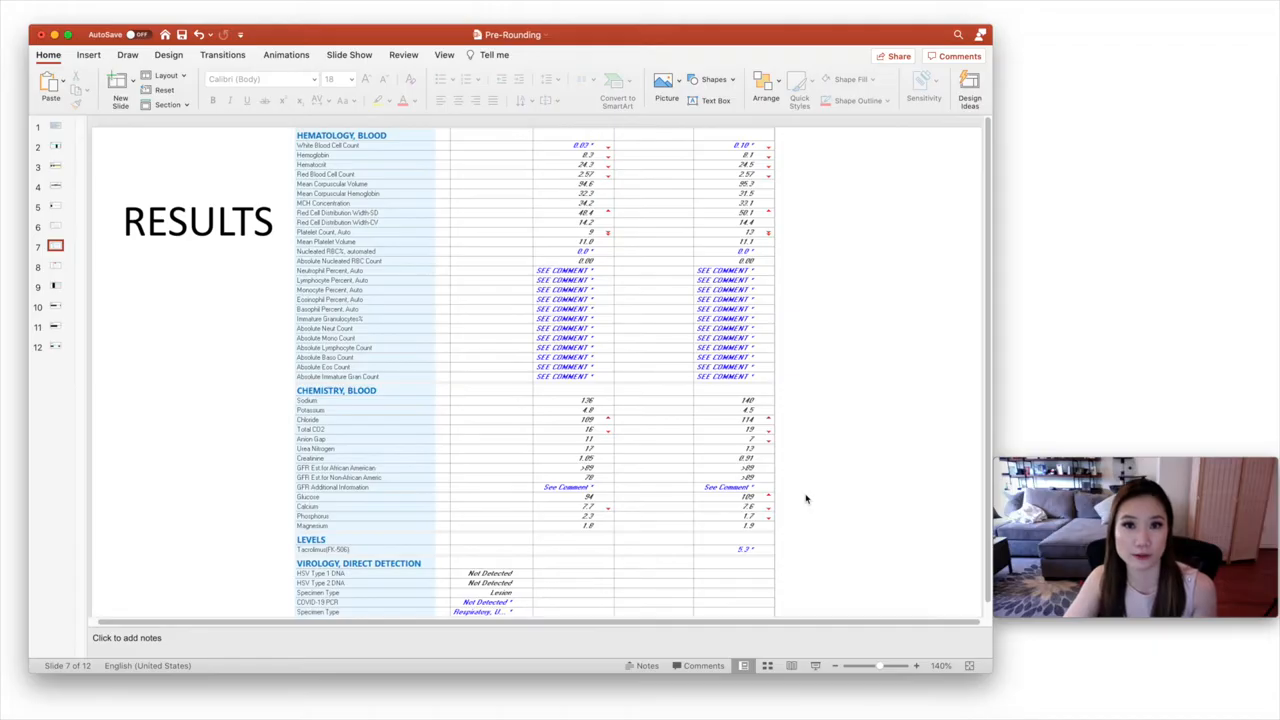
mouse_move(238, 355)
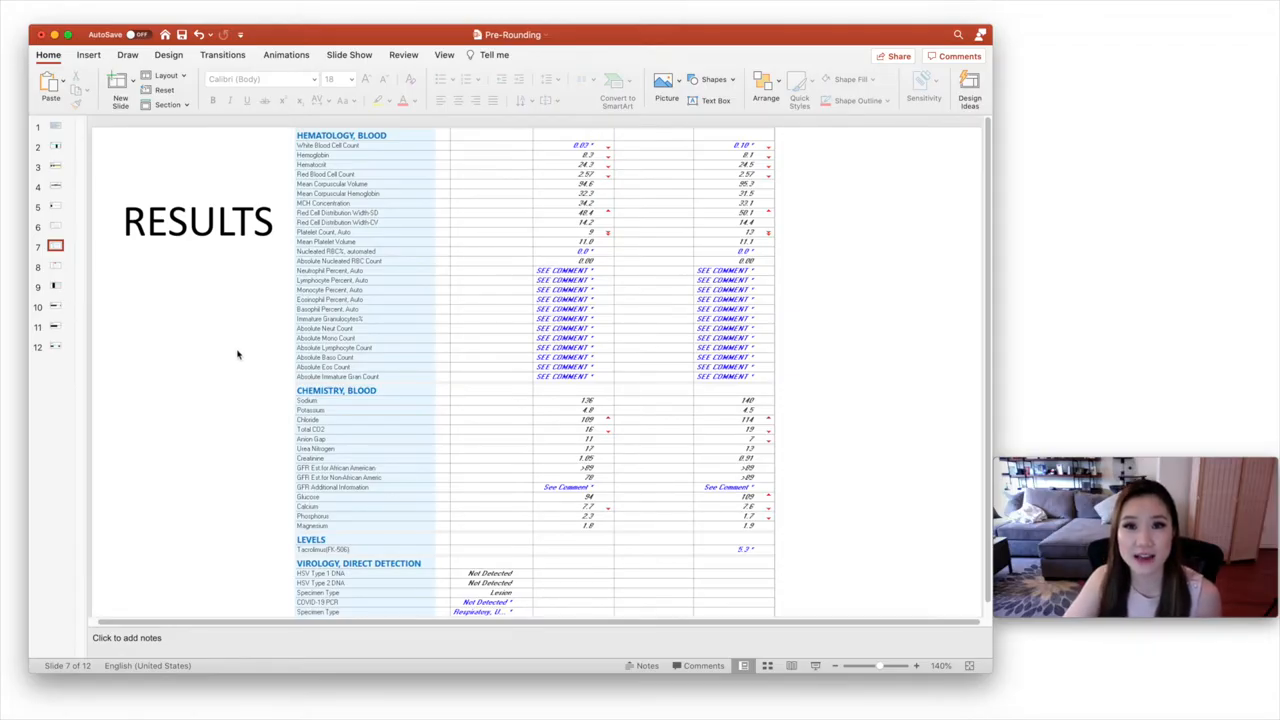
Go to slide 8, Results Review, showing time-marked hematology and chemistry values
left_click(55, 267)
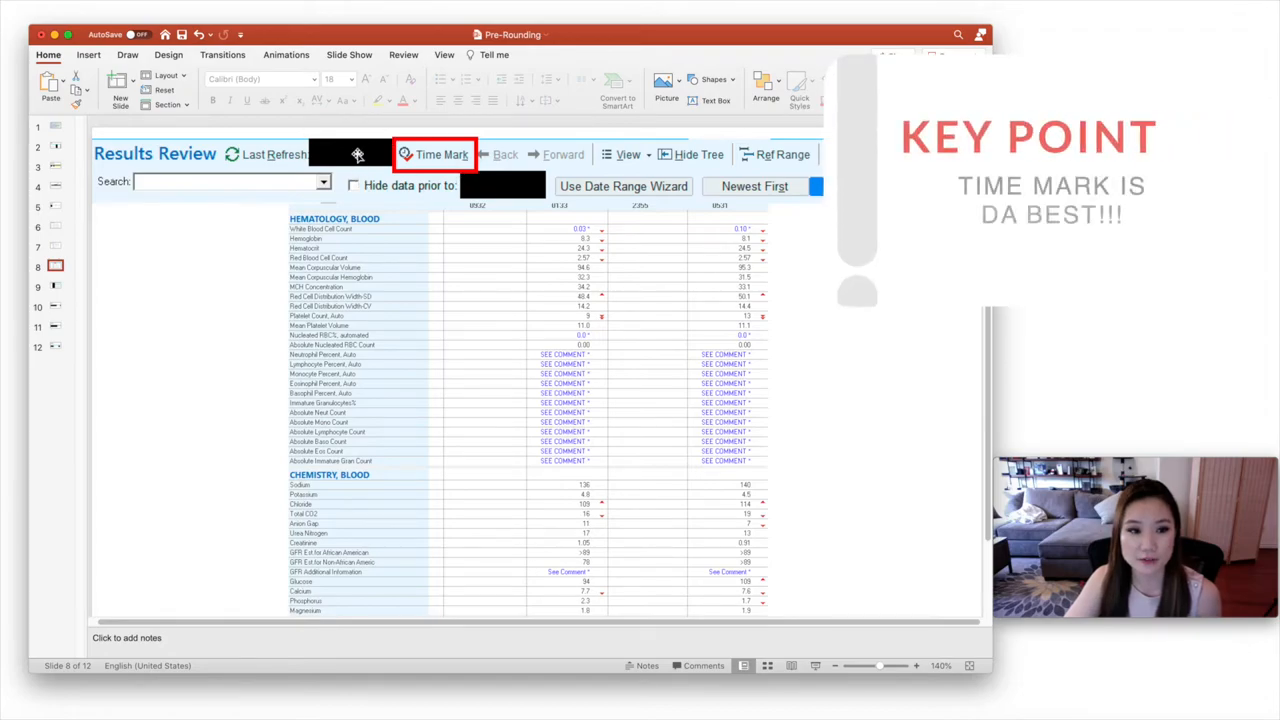
mouse_move(629, 327)
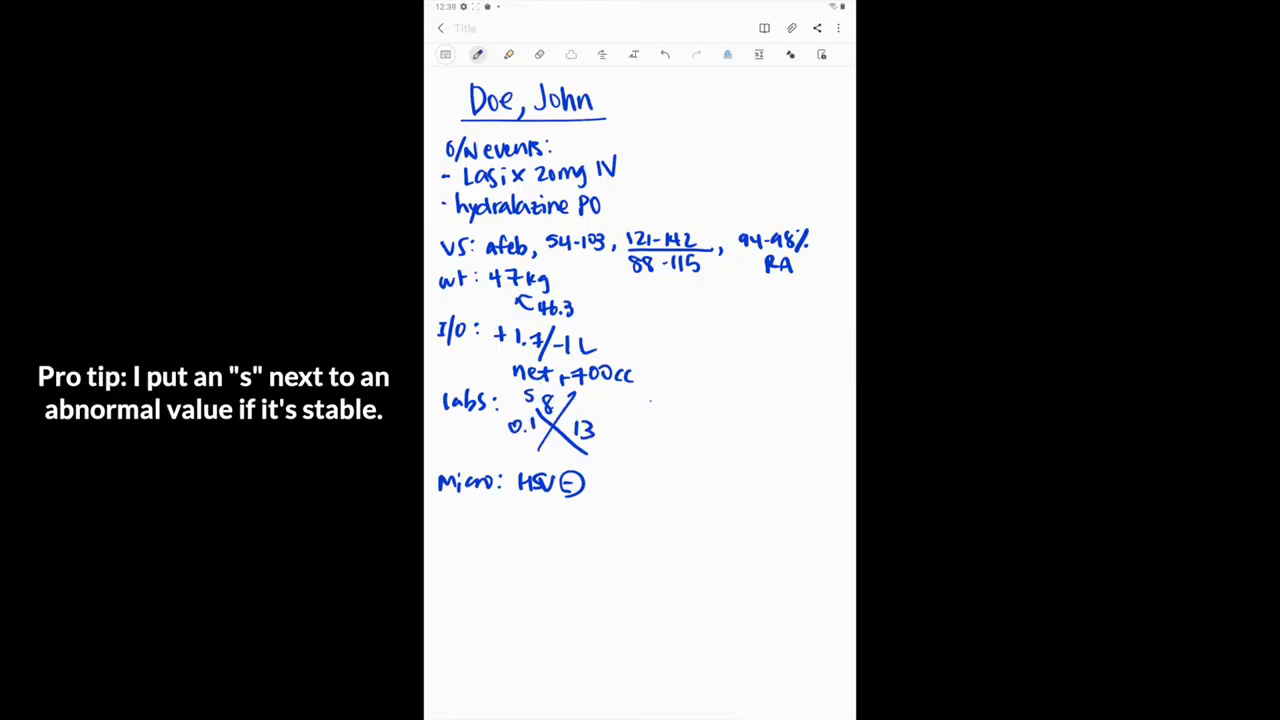
Handwrite the chemistry fishbone beside the blood counts, circle 13 and write 9
left_click_drag(575, 420, 730, 420)
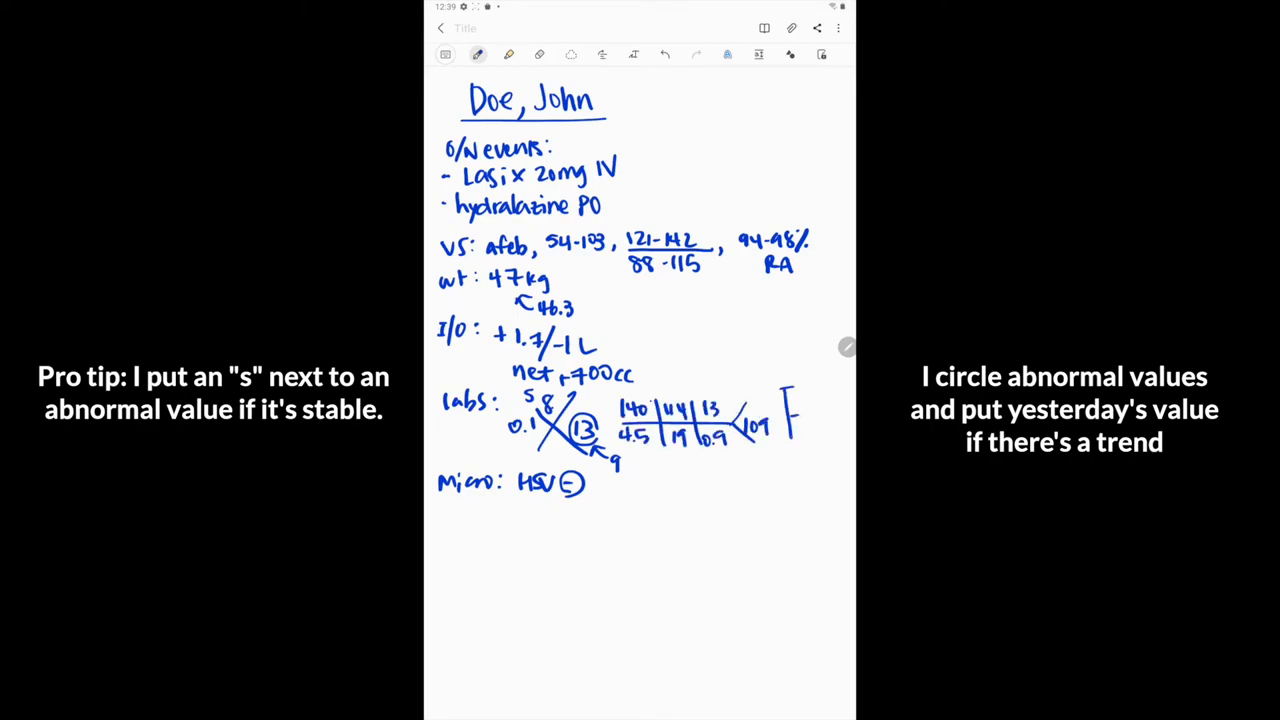
left_click_drag(800, 385, 825, 440)
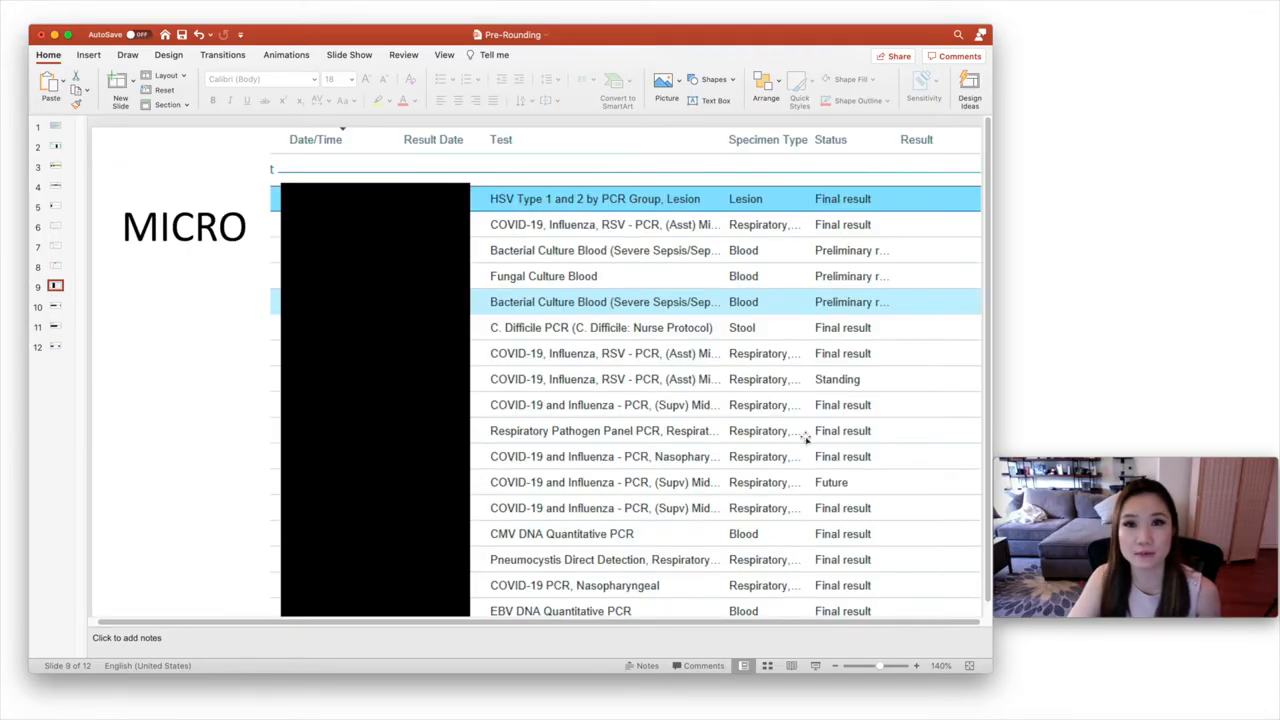
mouse_move(340, 535)
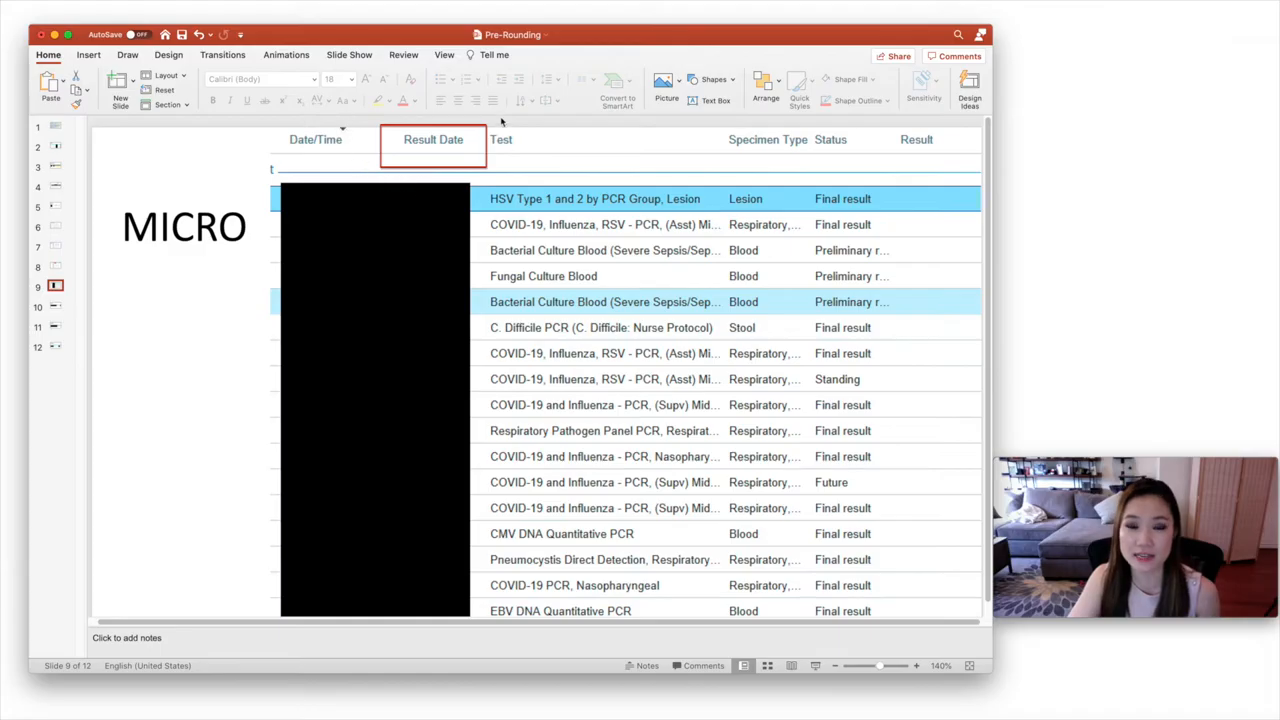
mouse_move(462, 180)
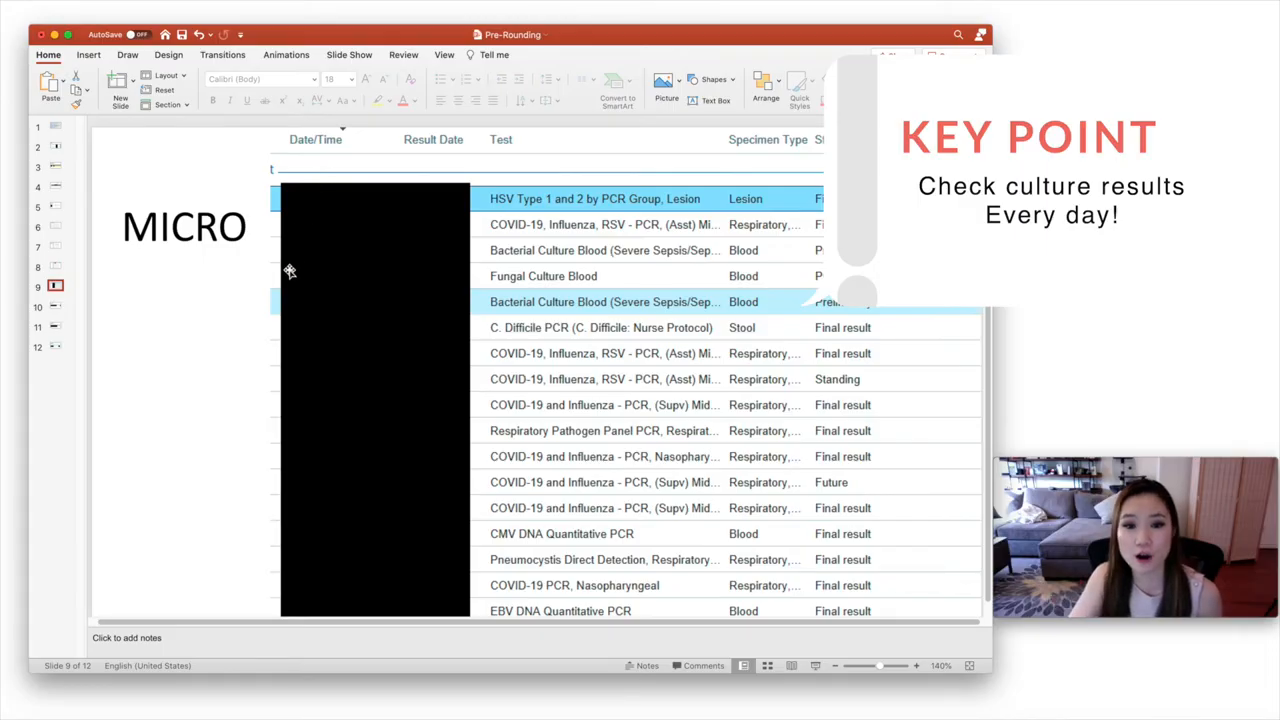
mouse_move(497, 280)
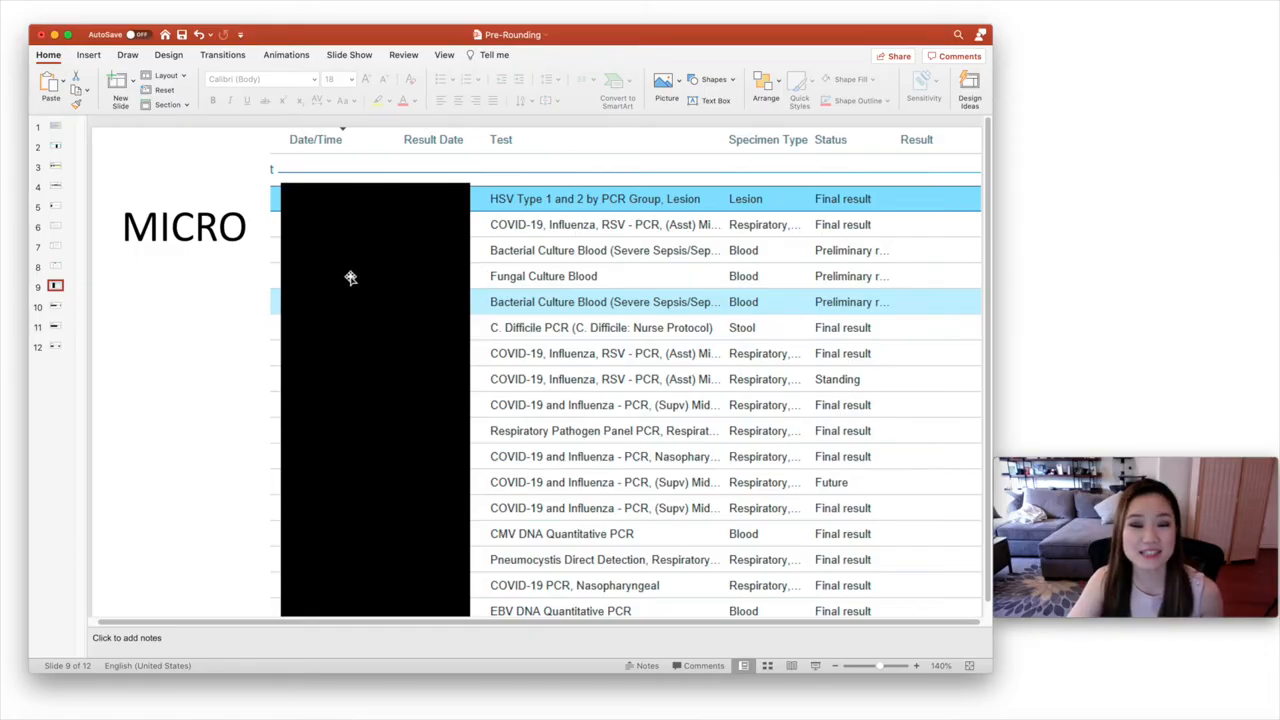
Go to slide 10, Imaging, listing the chest X-ray, chest CT and IR catheter placement
left_click(55, 306)
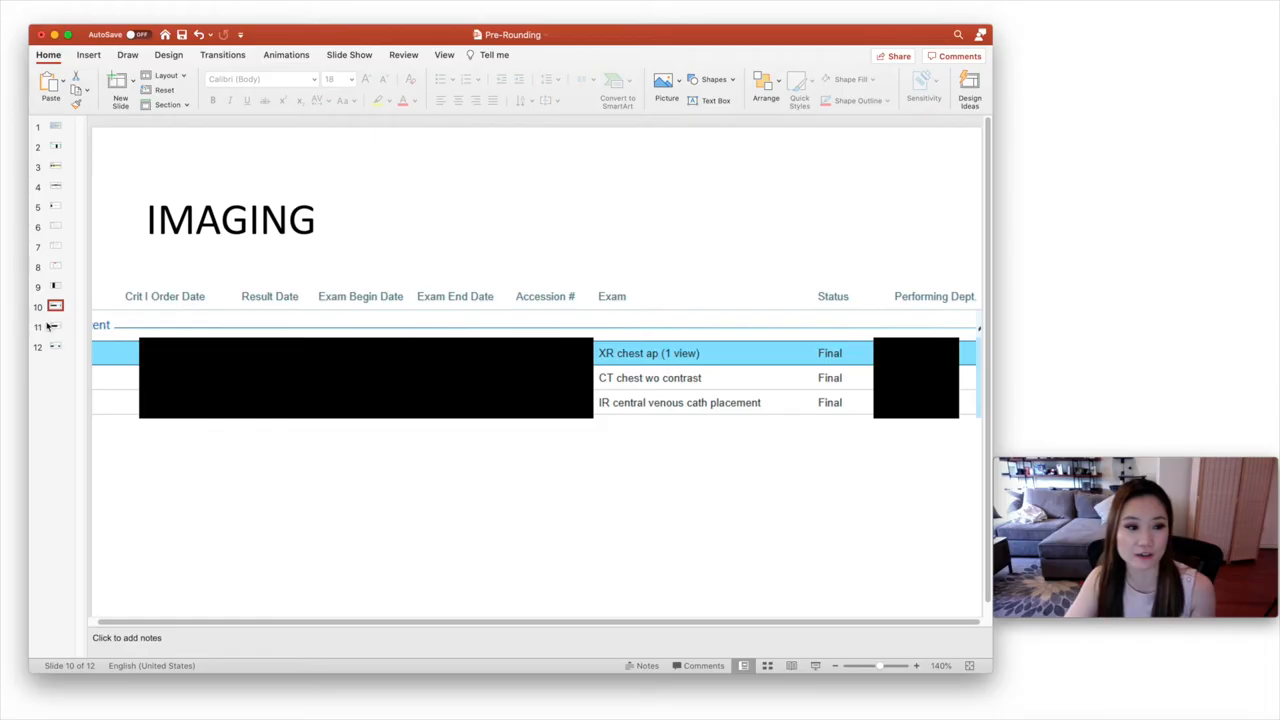
left_click(55, 326)
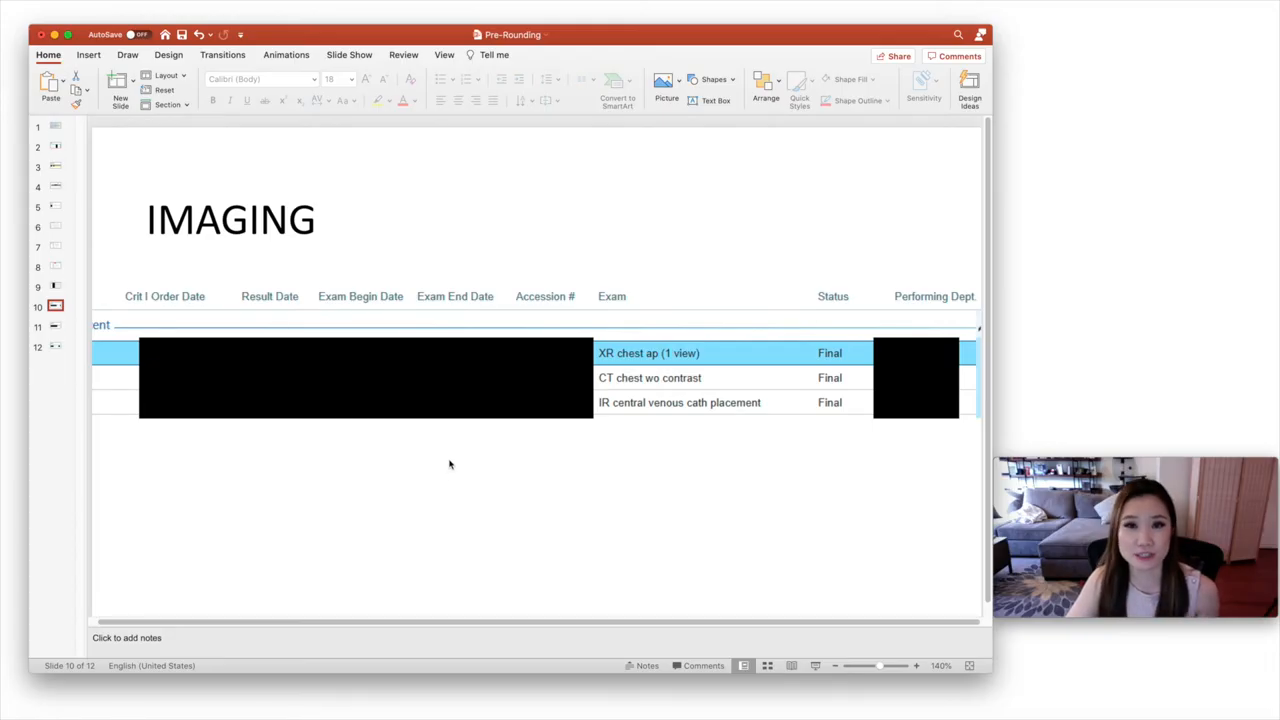
Go to slide 11, Cardiology, listing the outside EKG, transthoracic echo and 12-lead ECGs
left_click(55, 325)
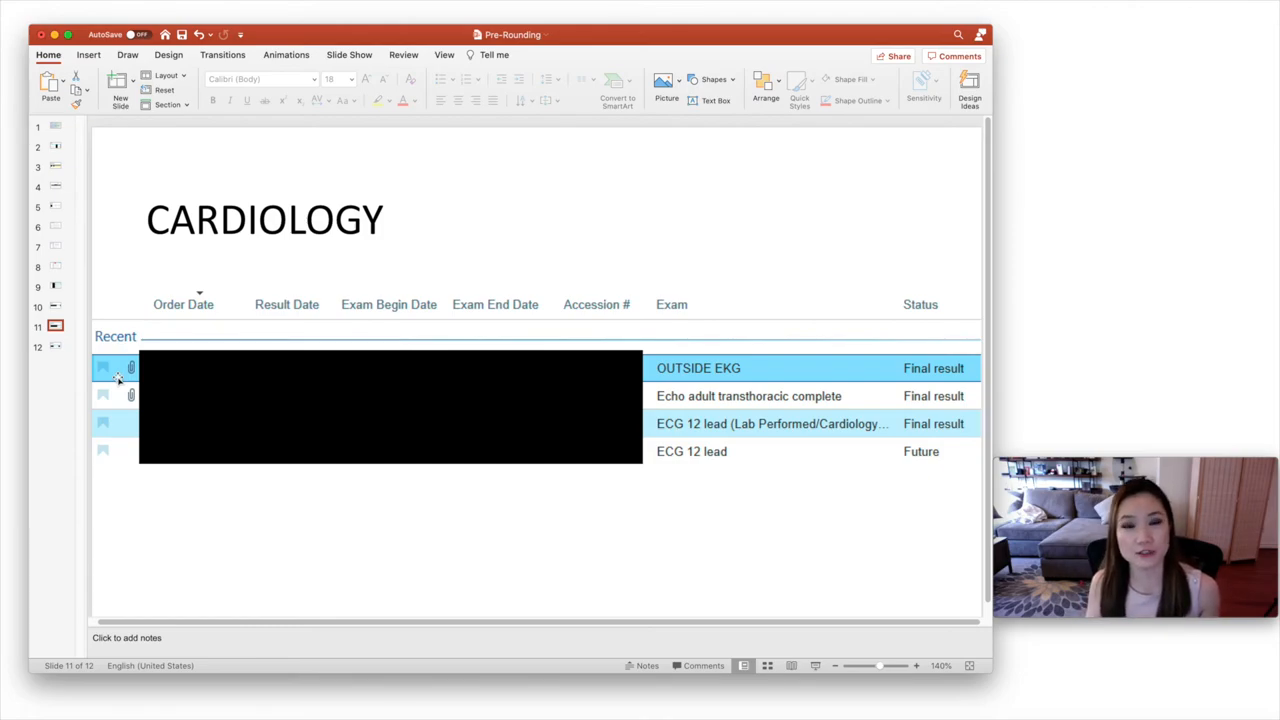
mouse_move(66, 428)
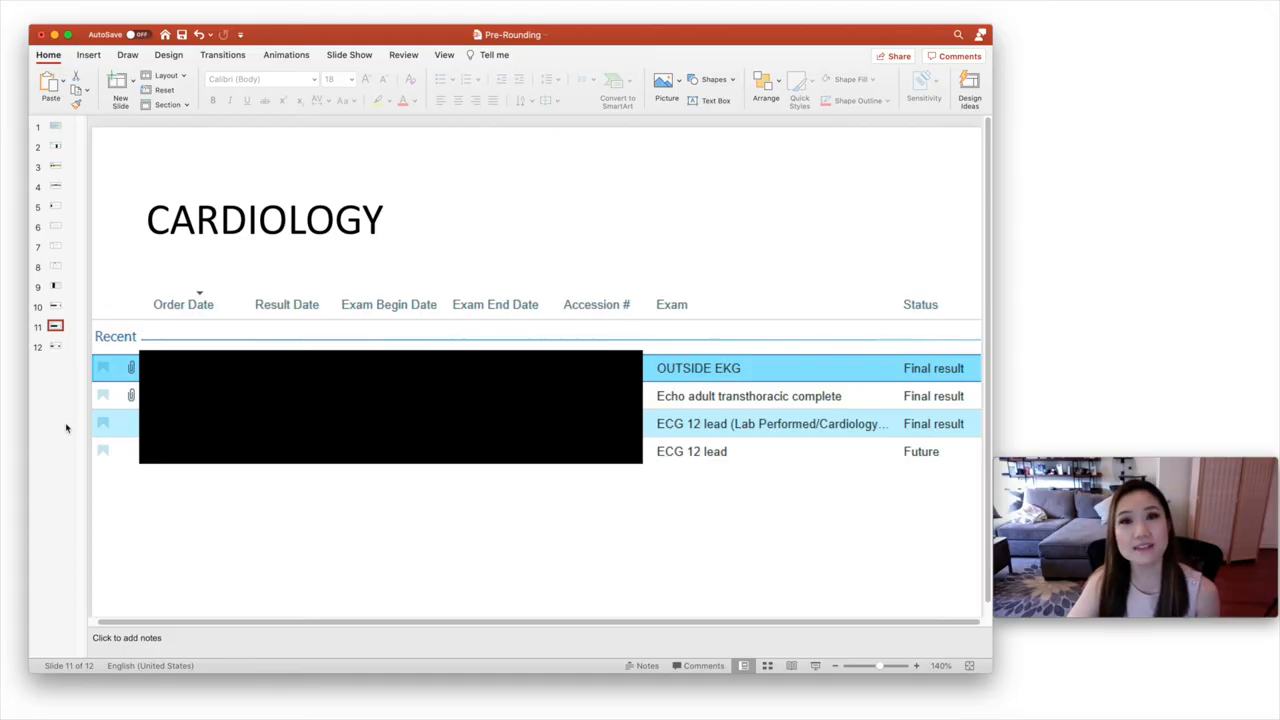
Show slide 12, Pathology, listing hematopathology, flow cytometry and an outside pathology report
left_click(55, 346)
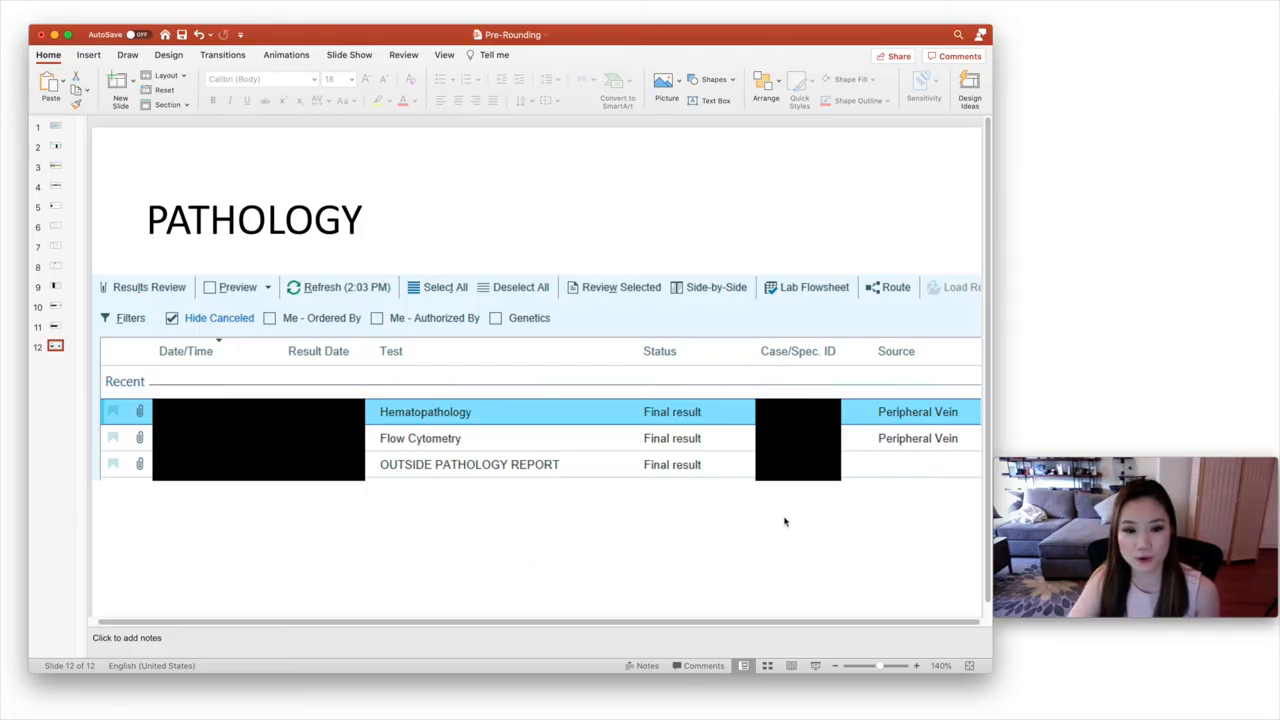
mouse_move(352, 511)
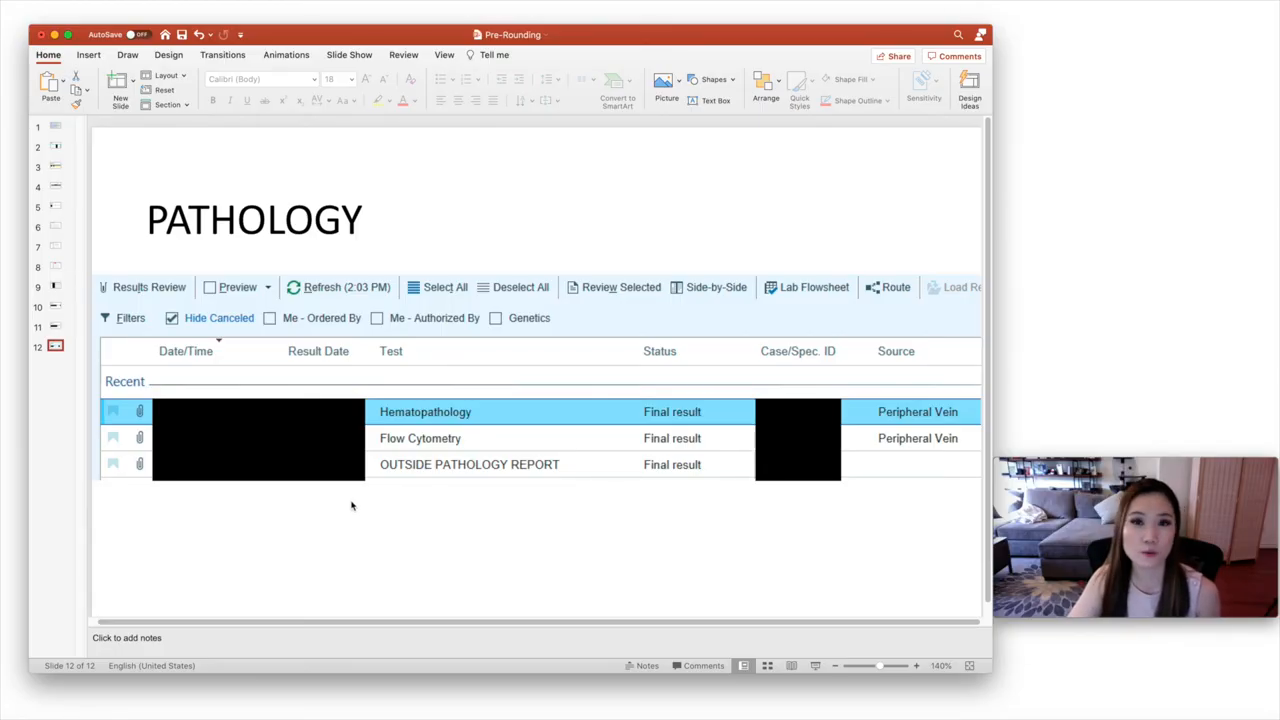
mouse_move(343, 504)
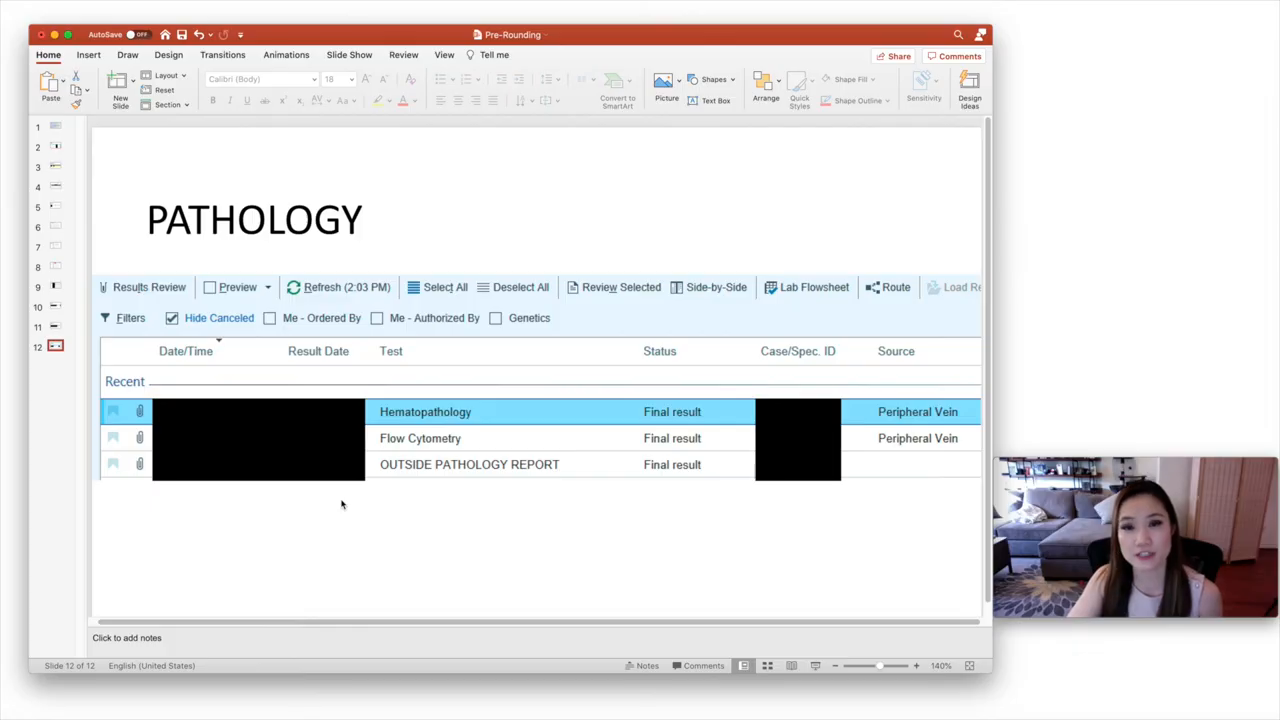